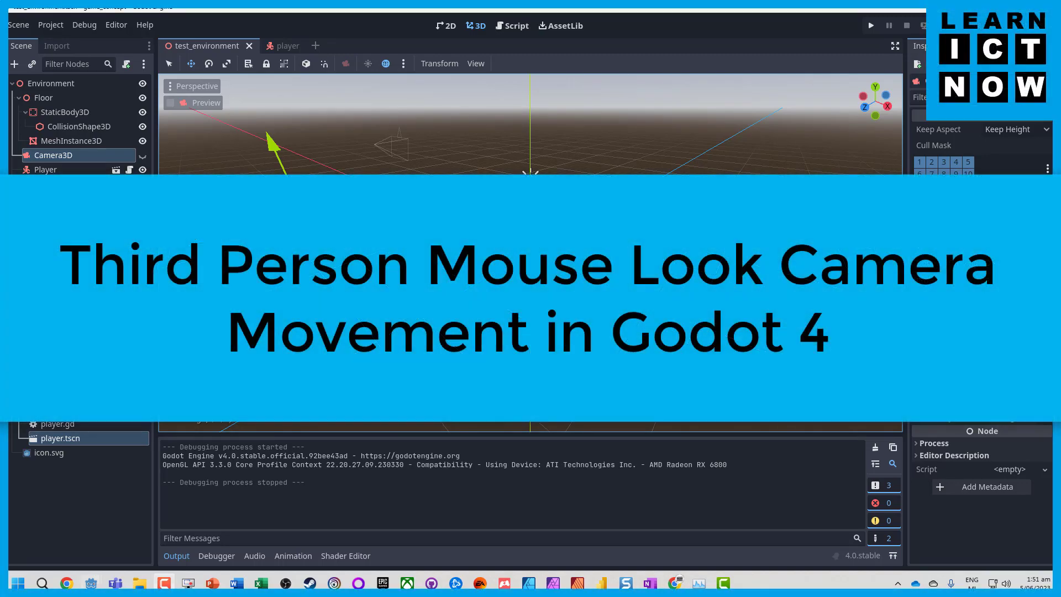
# Run the project to see the purple player capsule standing on the grey floor.
pyautogui.click(870, 26)
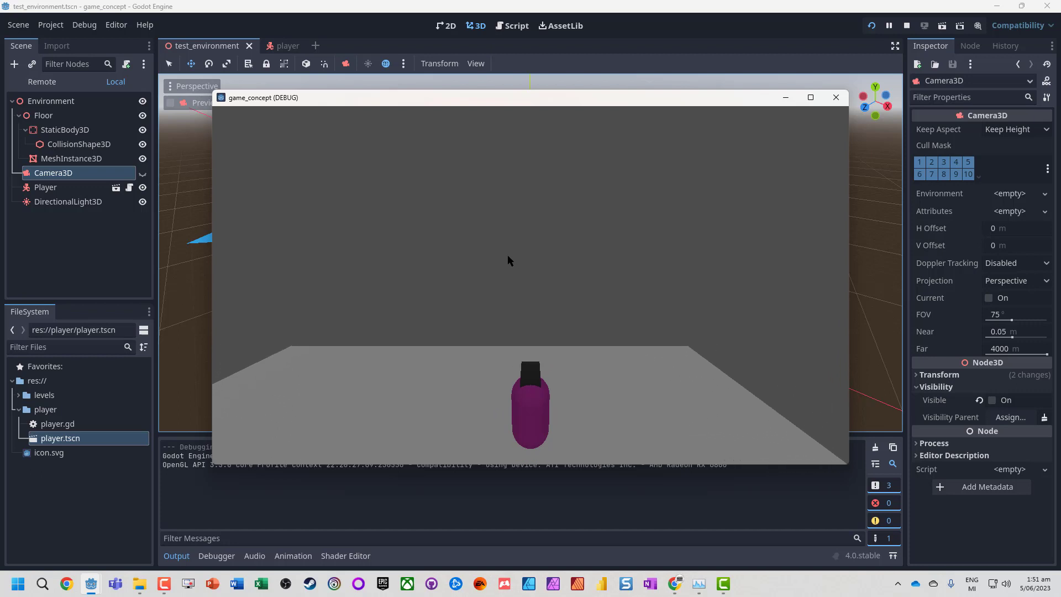
pyautogui.moveTo(514, 297)
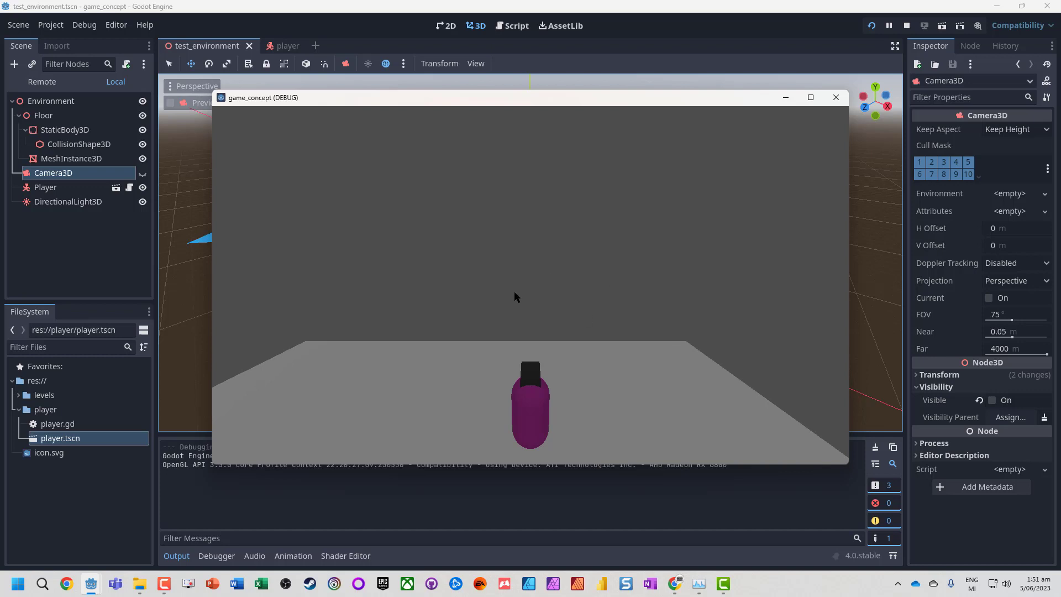
pyautogui.moveTo(498, 323)
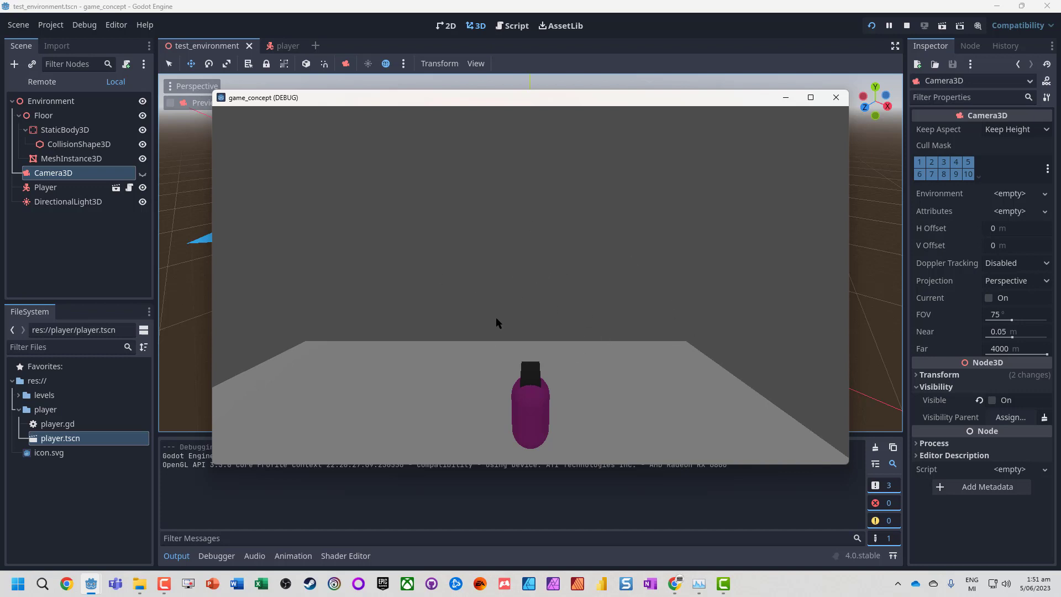
pyautogui.moveTo(575, 291)
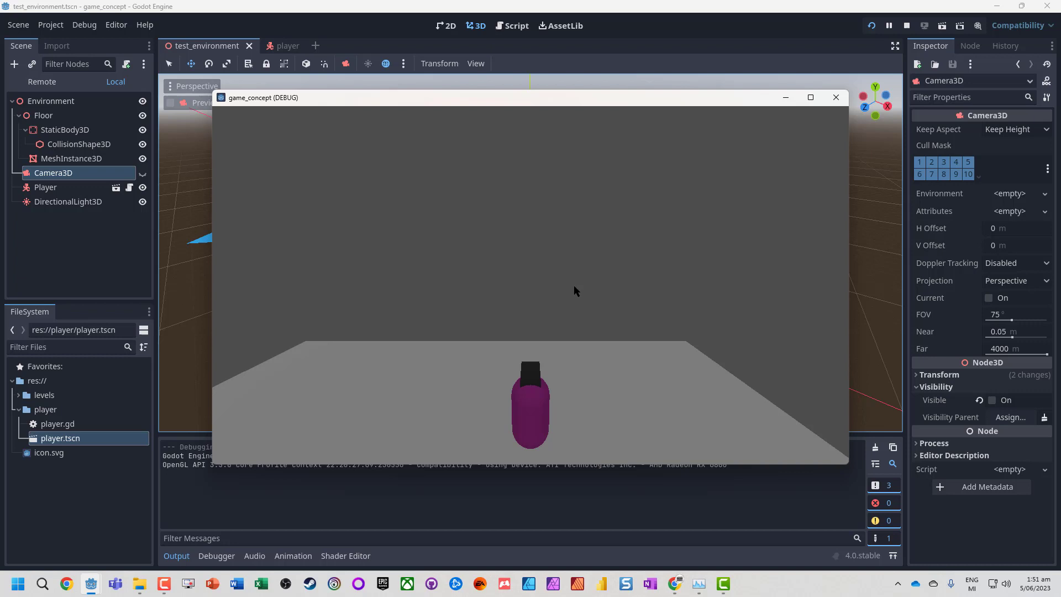
pyautogui.moveTo(341, 276)
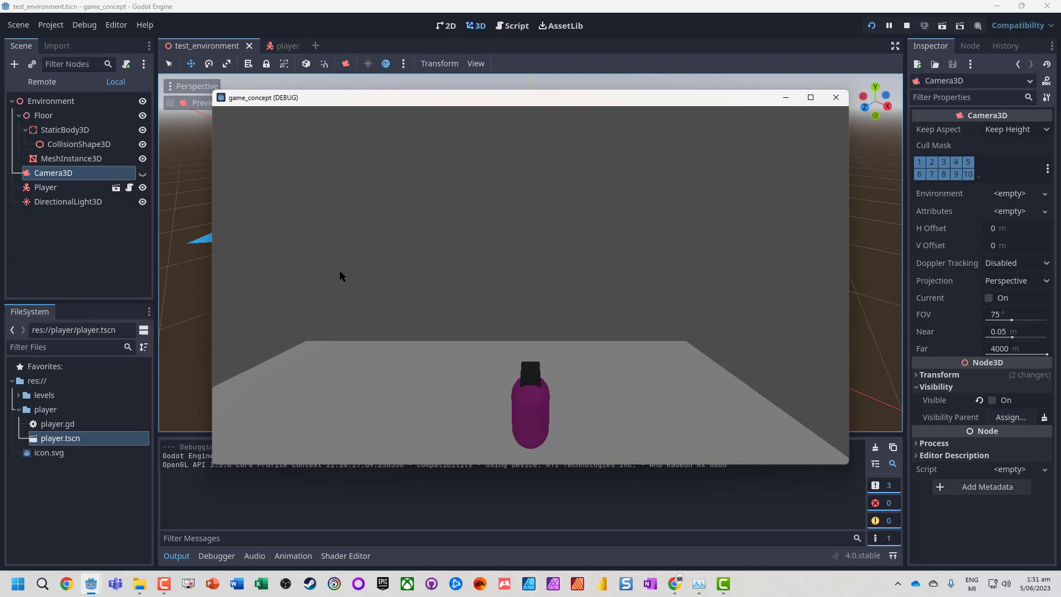
pyautogui.moveTo(493, 229)
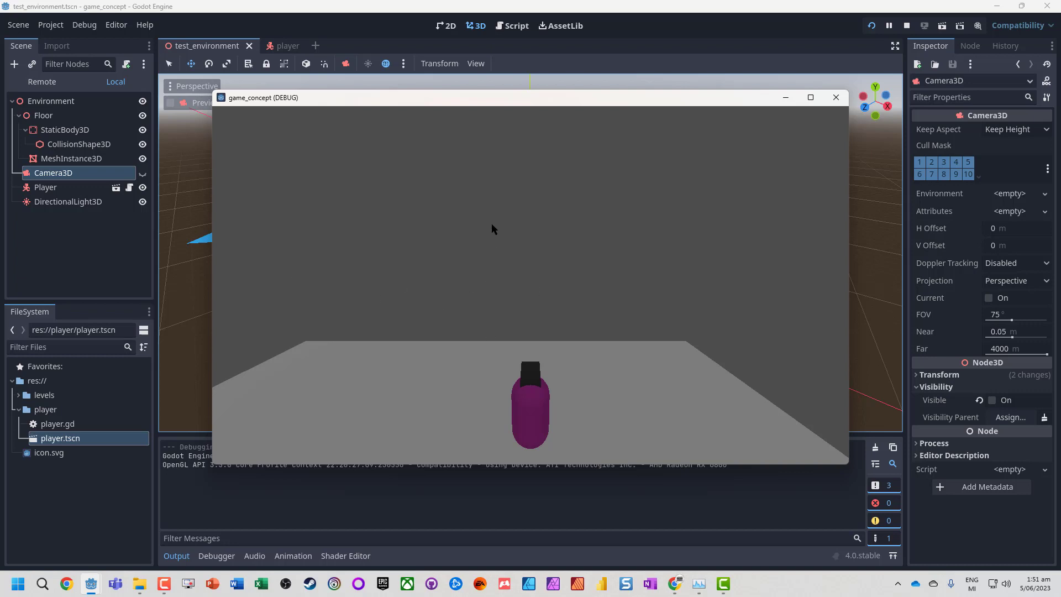
pyautogui.moveTo(818, 131)
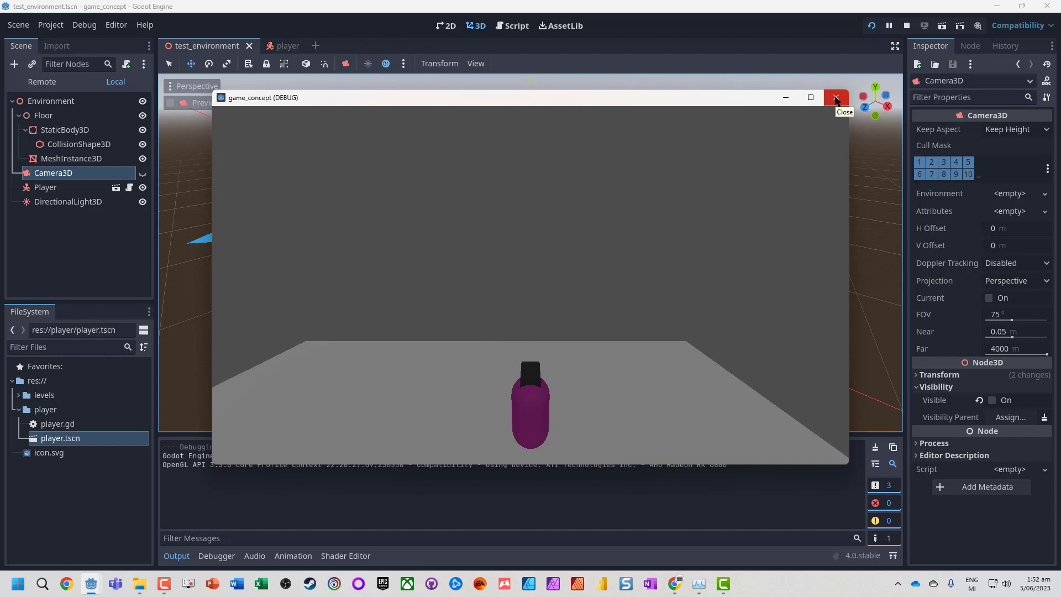
# Close the running game, reopen player.tscn and tilt the selected Camera3D slightly.
pyautogui.click(836, 98)
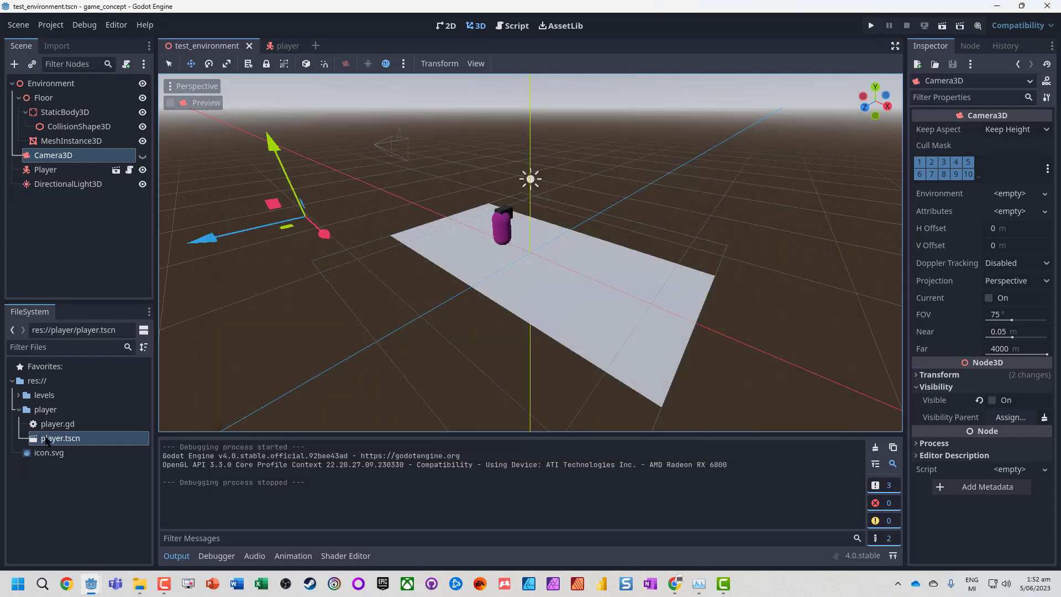
pyautogui.click(273, 45)
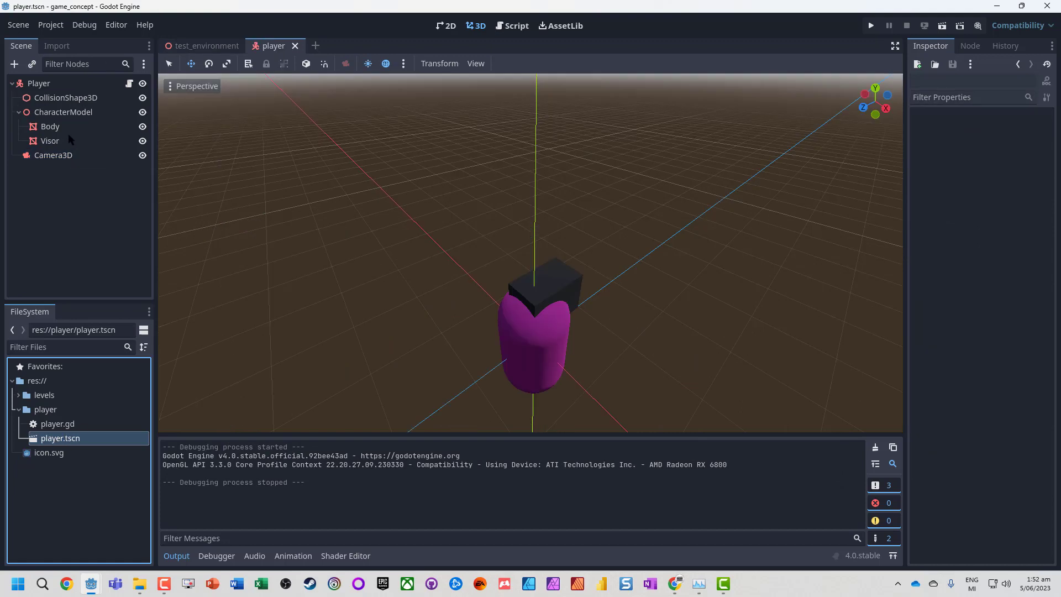
pyautogui.click(53, 155)
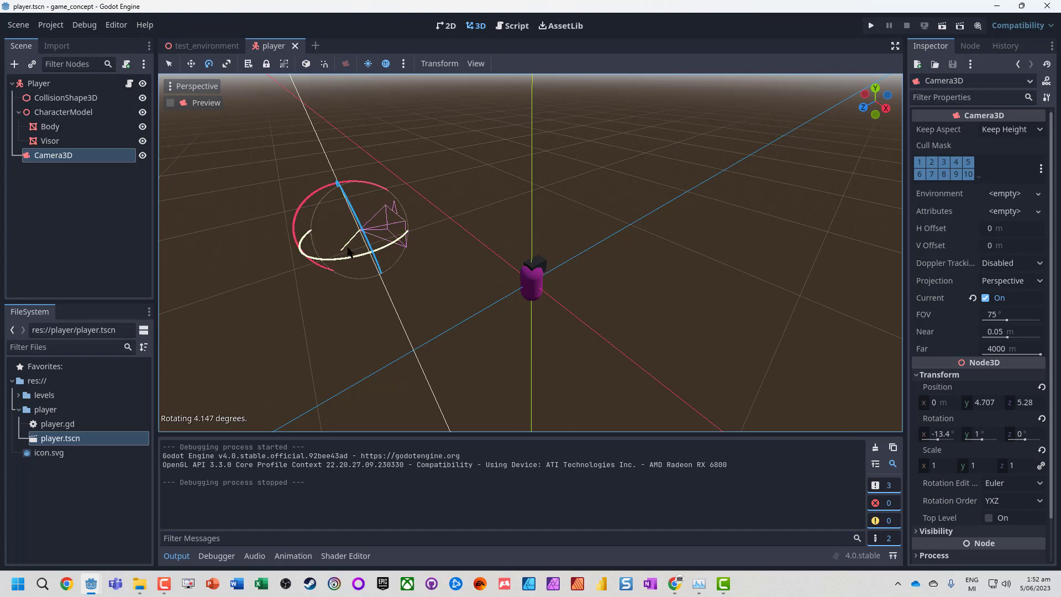
pyautogui.moveTo(348, 254); pyautogui.dragTo(417, 264)
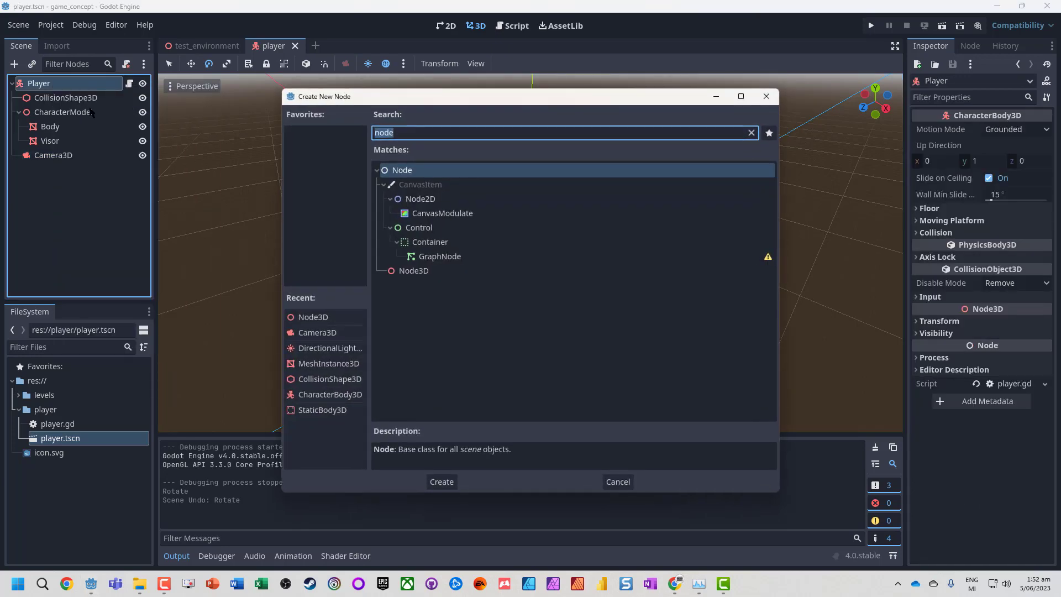
# Add a plain Node3D child under Player via the Create New Node search.
pyautogui.write('Camera')
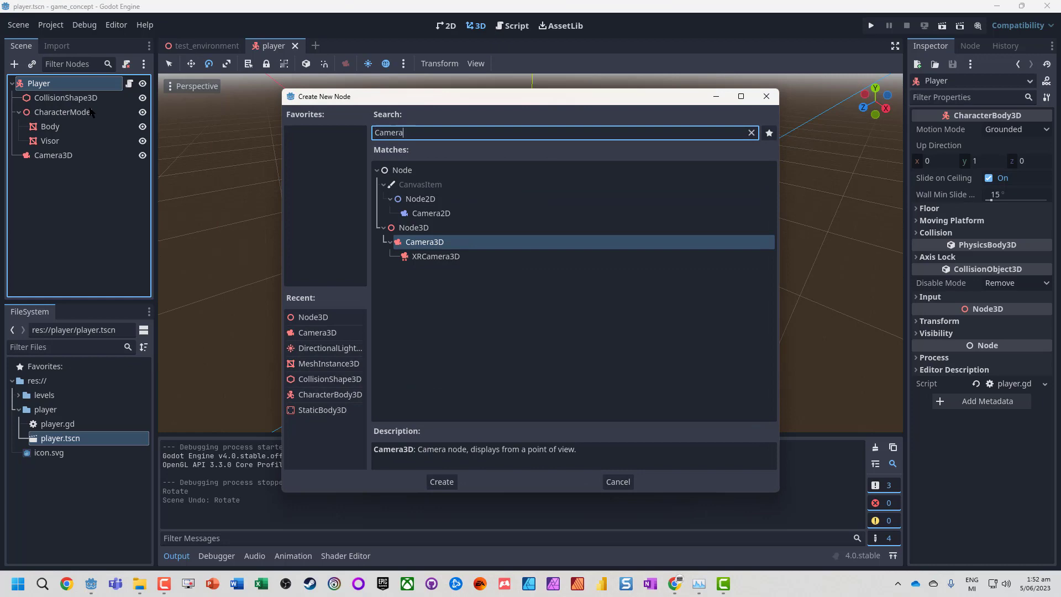
pyautogui.click(750, 132)
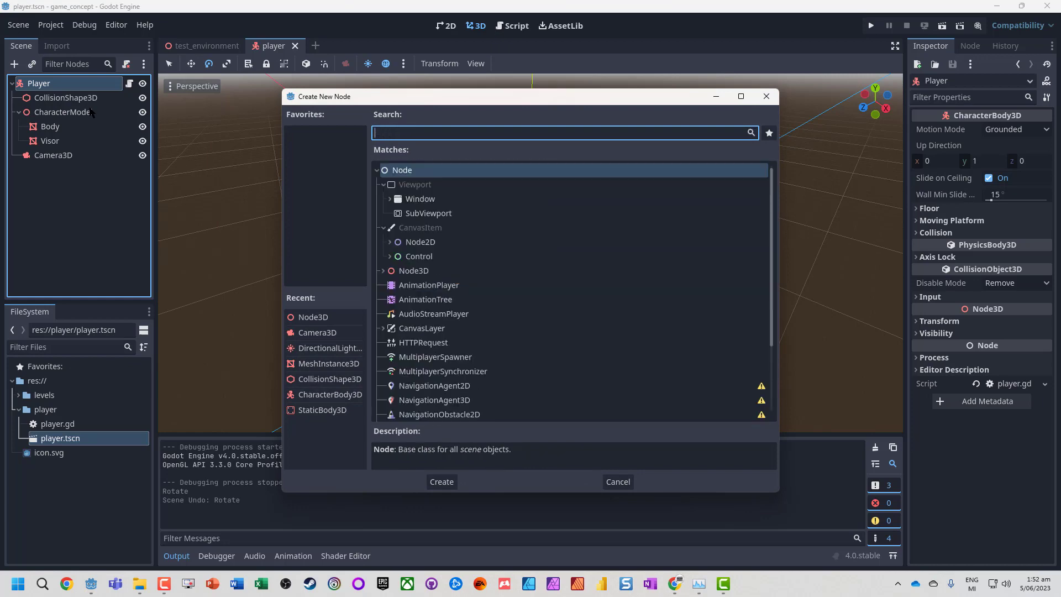
pyautogui.write('node')
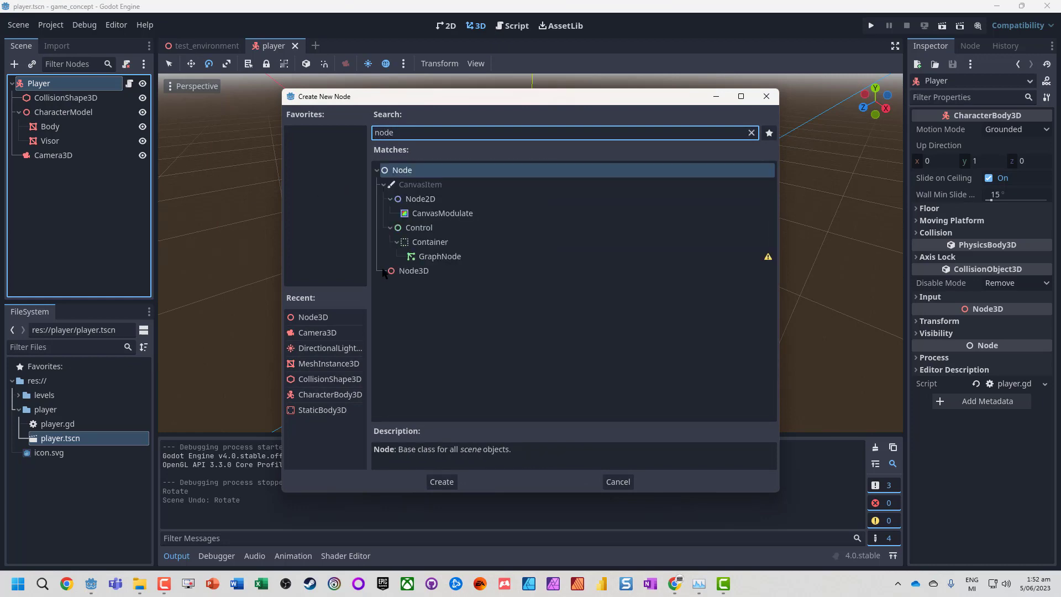
pyautogui.click(441, 481)
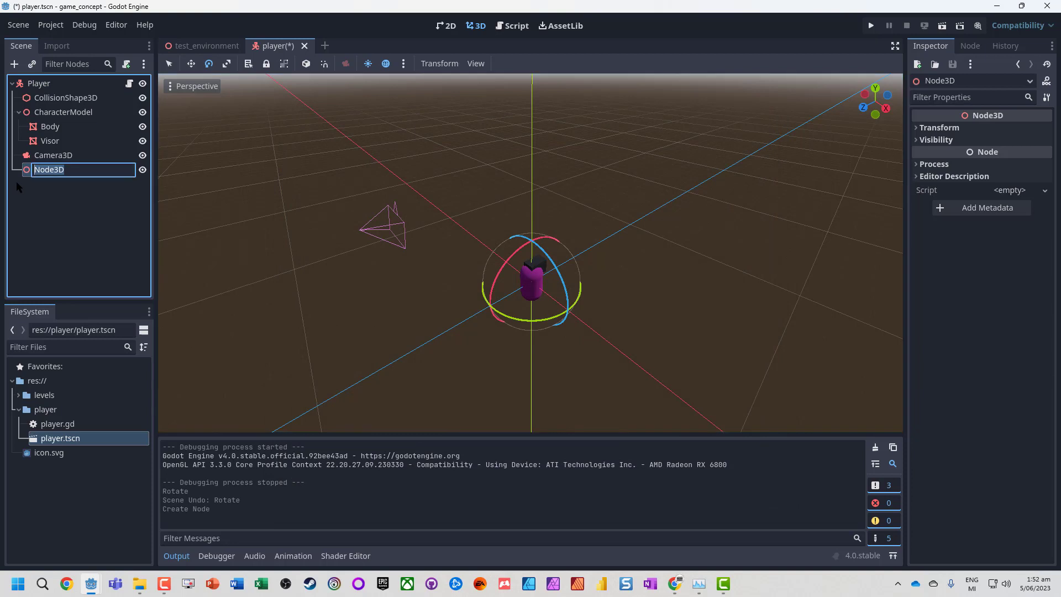
# Name the node CameraPivot, nest Camera3D under it and save the player scene.
pyautogui.write('CameraPivot')
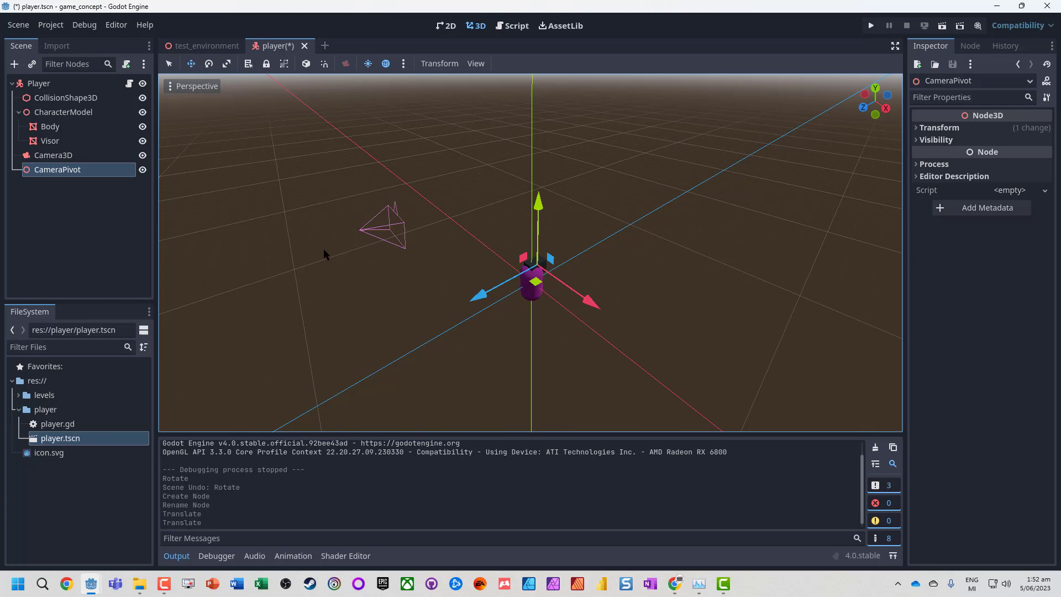
pyautogui.click(54, 155)
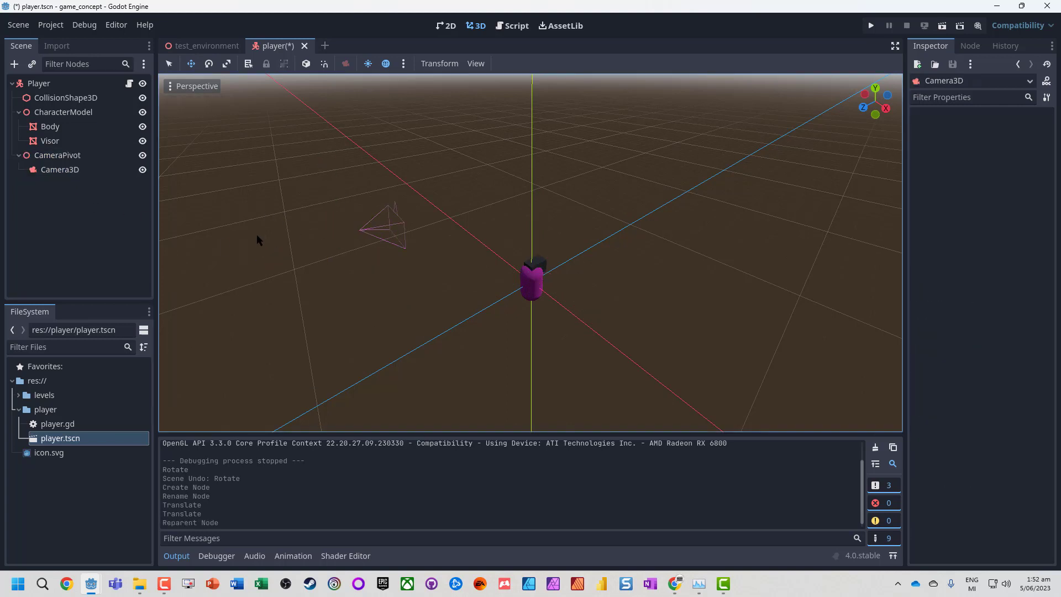
pyautogui.click(56, 154)
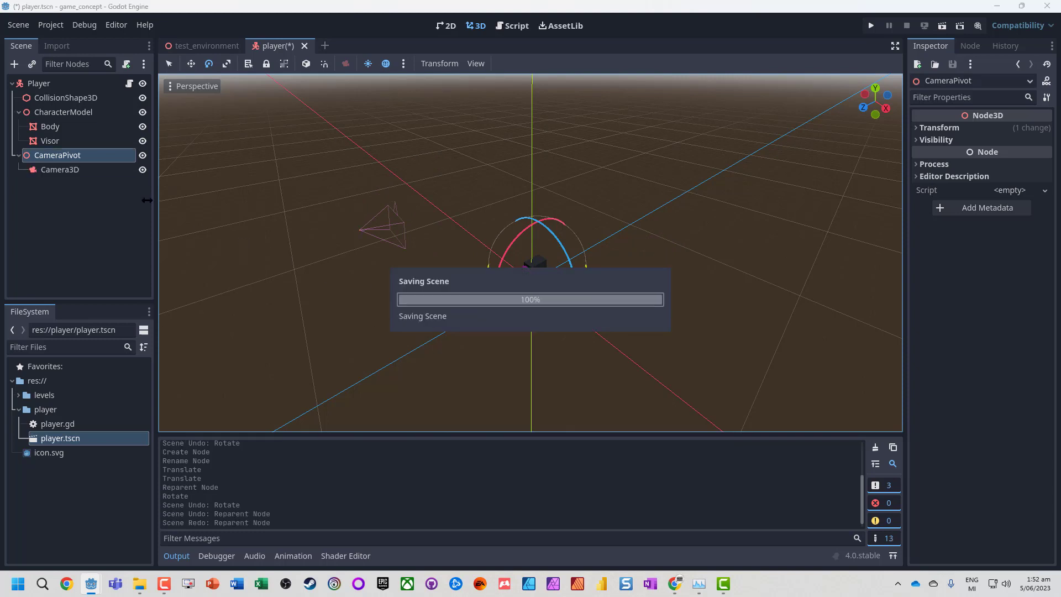
pyautogui.click(60, 170)
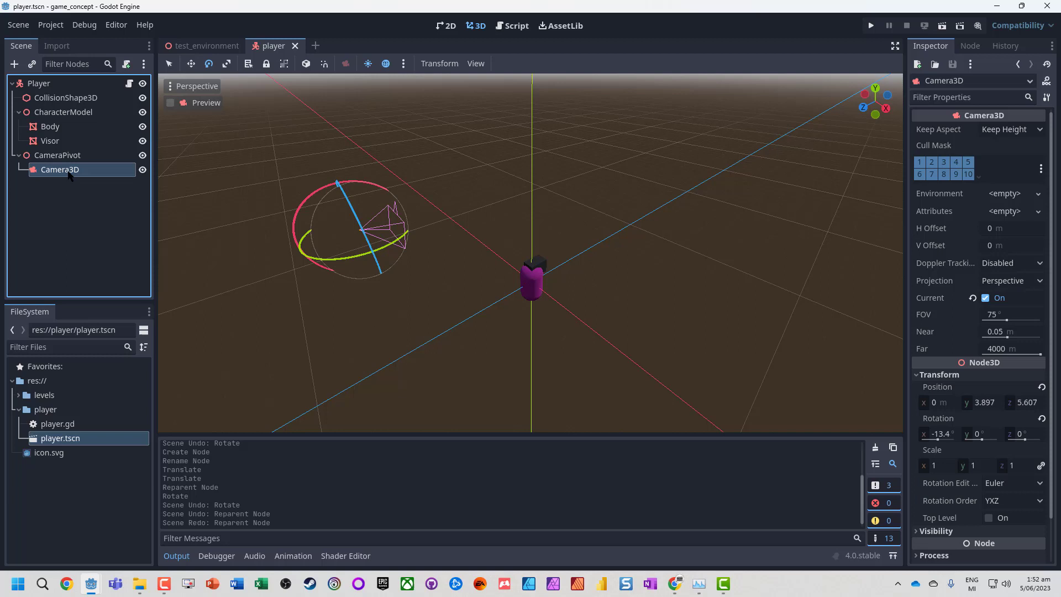
pyautogui.click(56, 155)
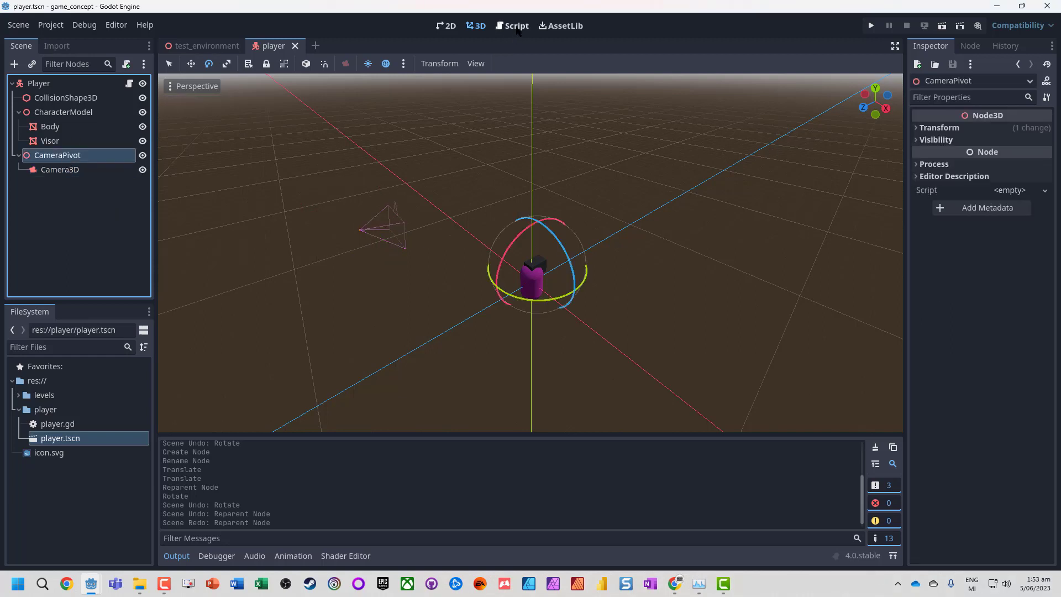
pyautogui.click(516, 25)
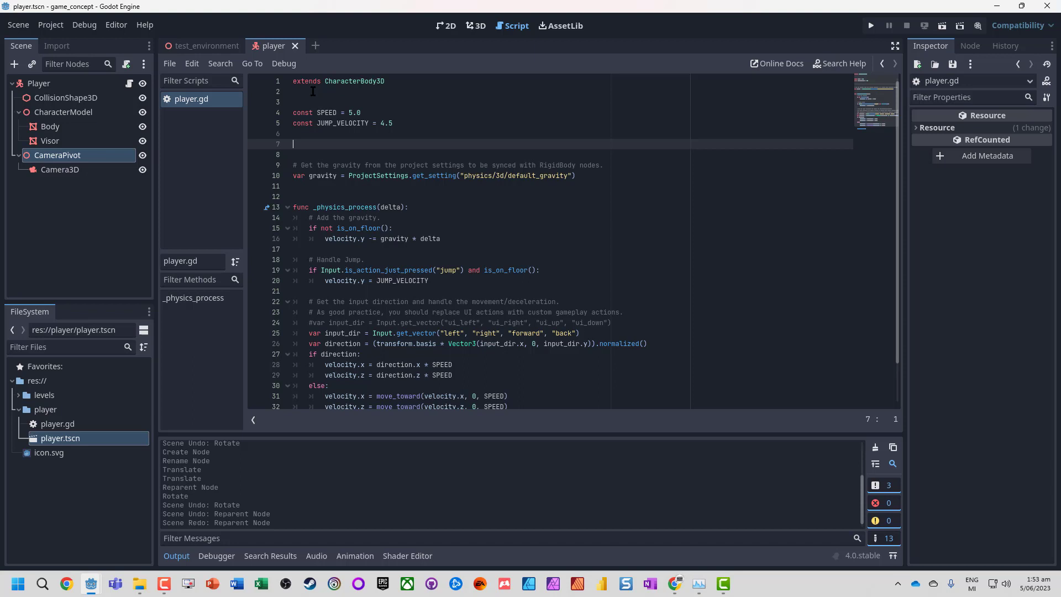
pyautogui.write('@export var')
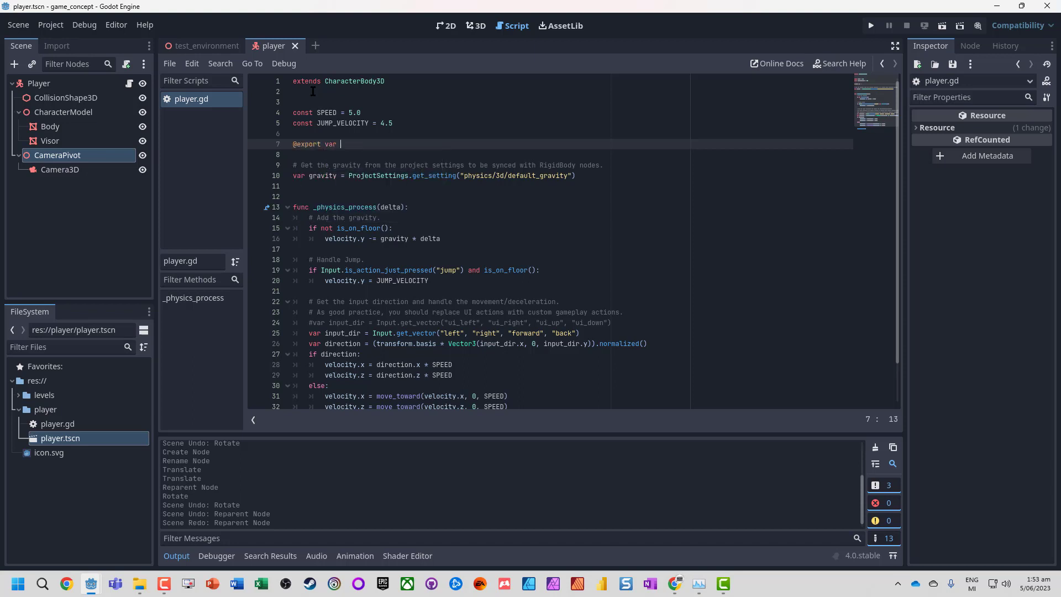
pyautogui.write('sensitivity')
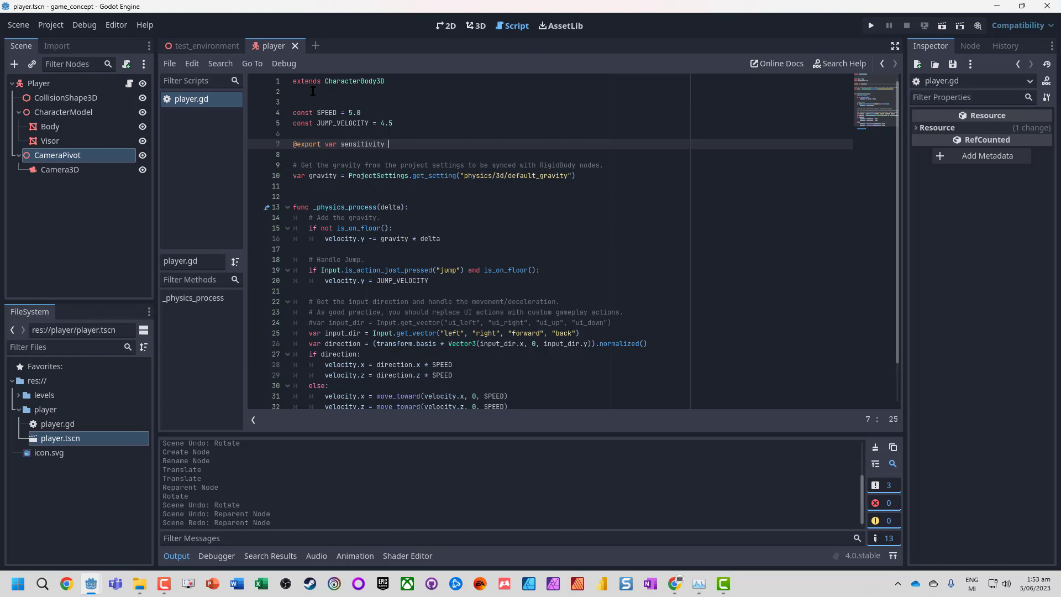
pyautogui.write('= 1000')
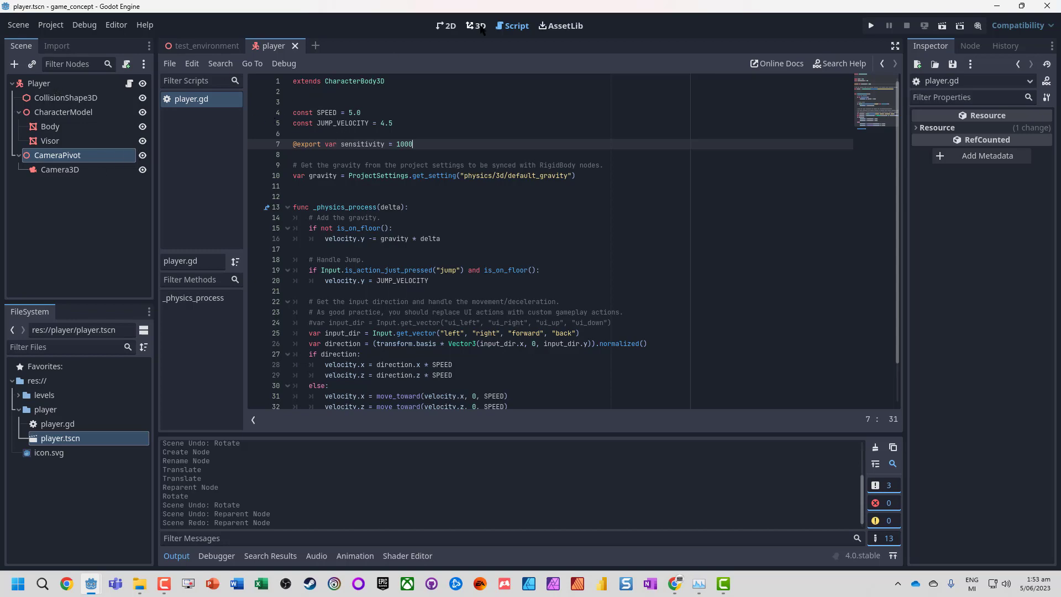
pyautogui.click(475, 26)
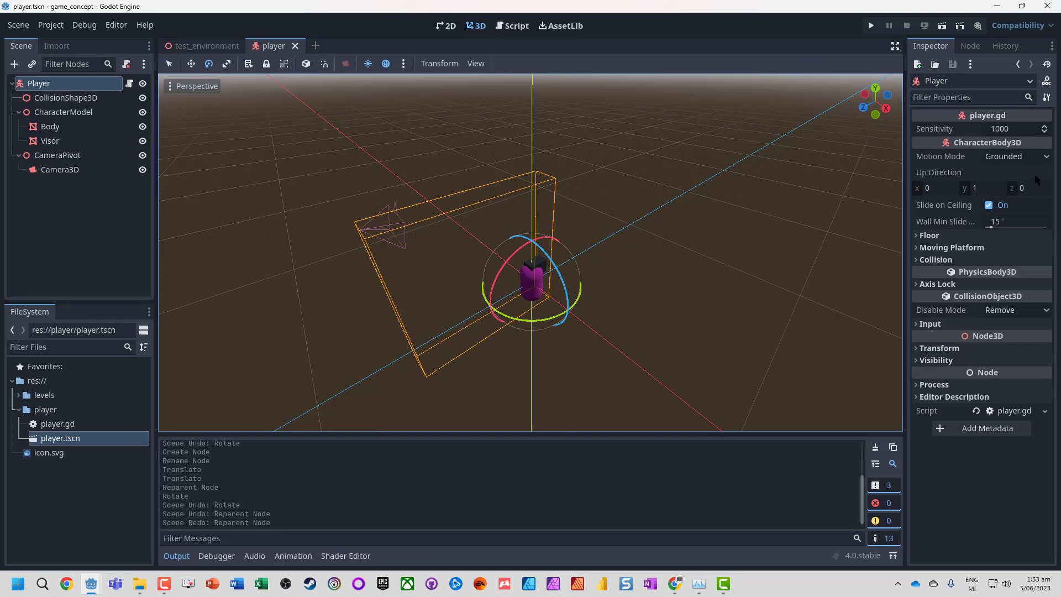
pyautogui.moveTo(325, 104)
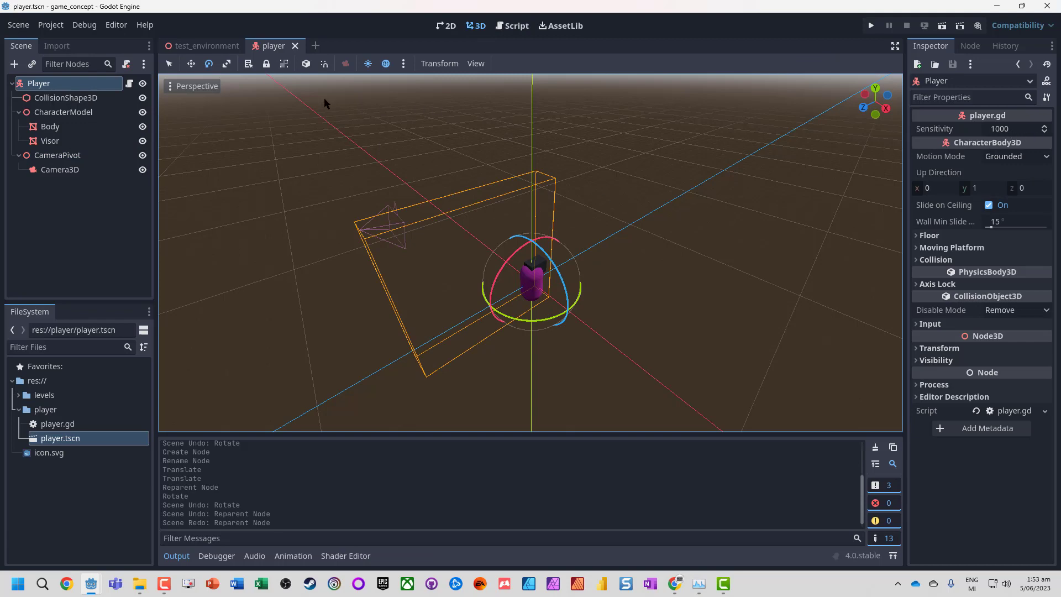
pyautogui.click(512, 26)
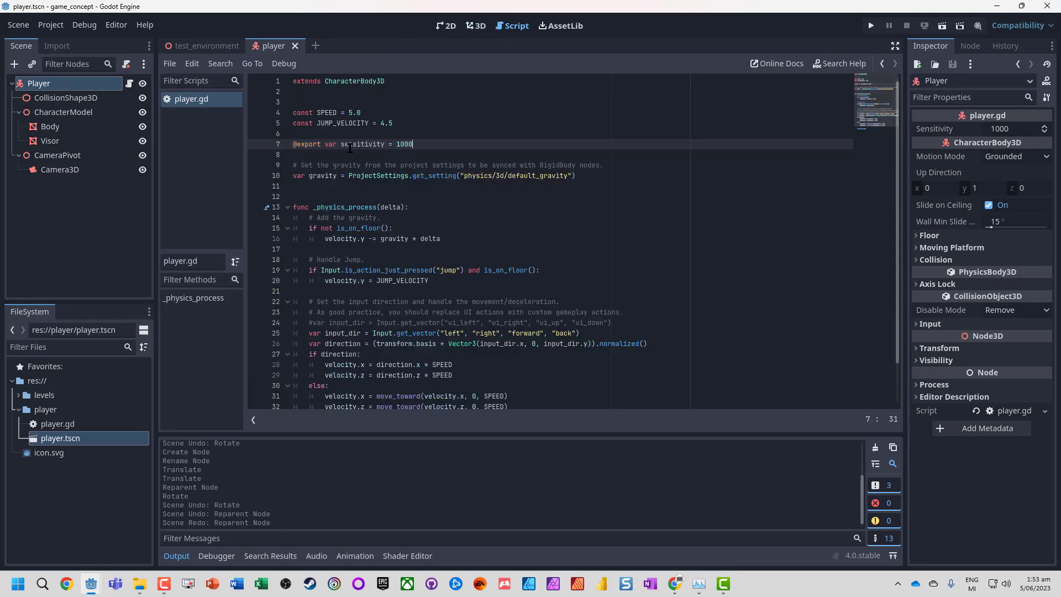
# Add func _input(event) printing "Mouse moved" on InputEventMouseMotion and run to test it.
pyautogui.doubleClick(306, 144)
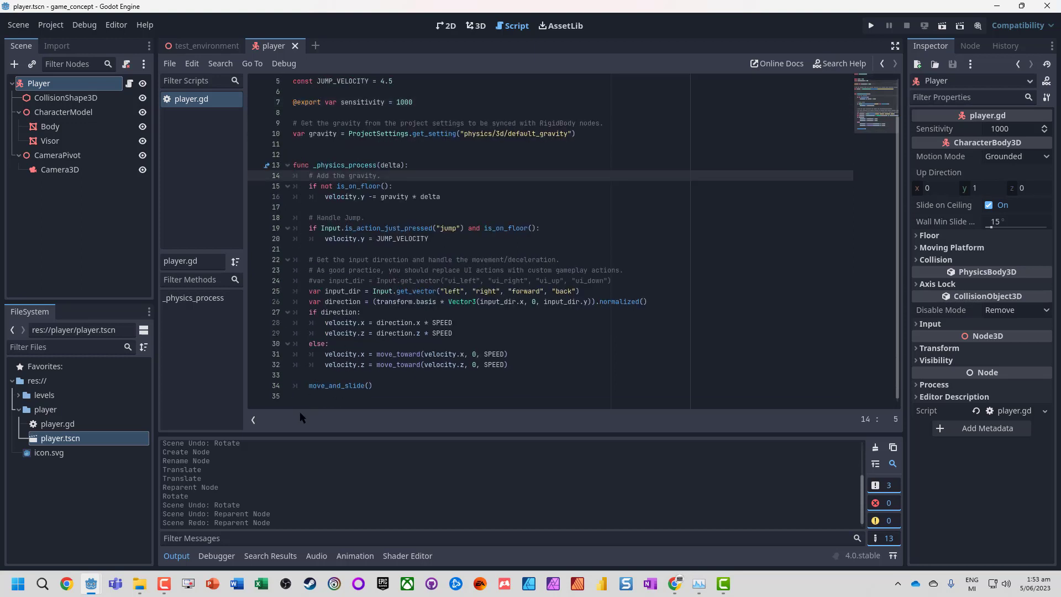
pyautogui.click(310, 395)
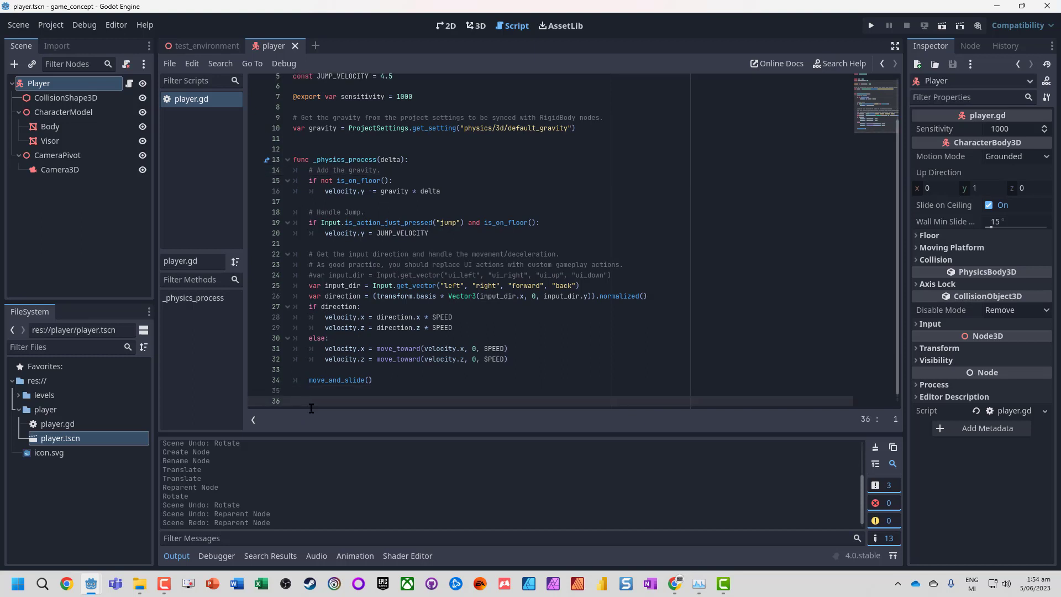
pyautogui.write('func _input(even')
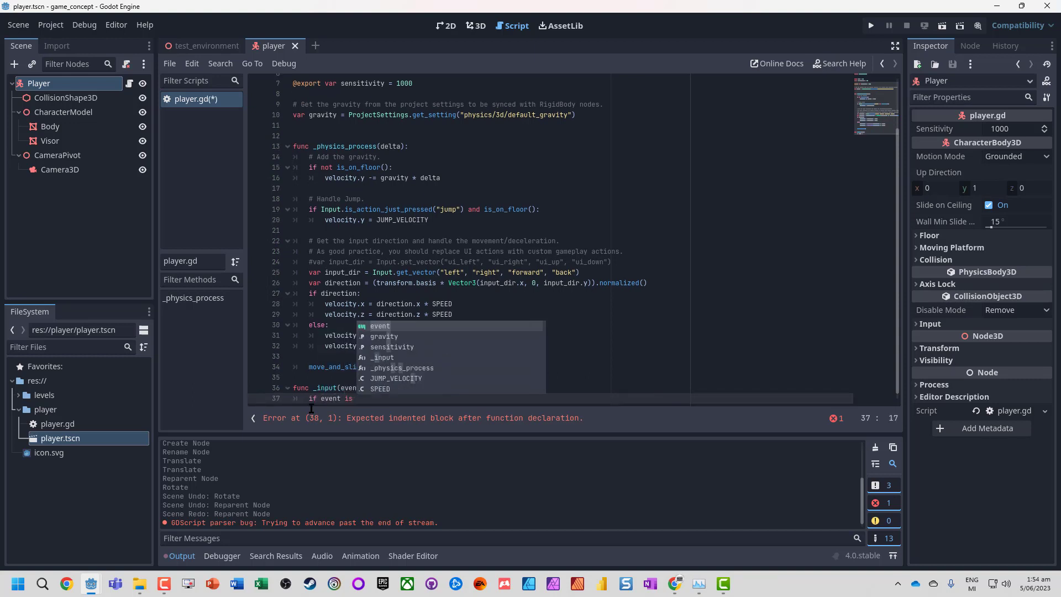
pyautogui.write('Inp')
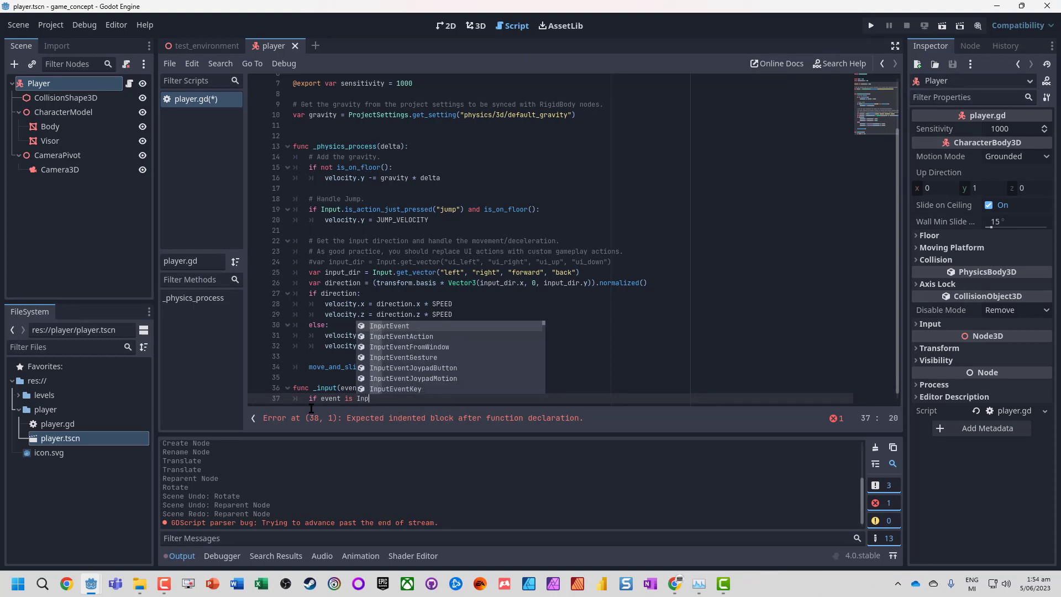
pyautogui.write('p')
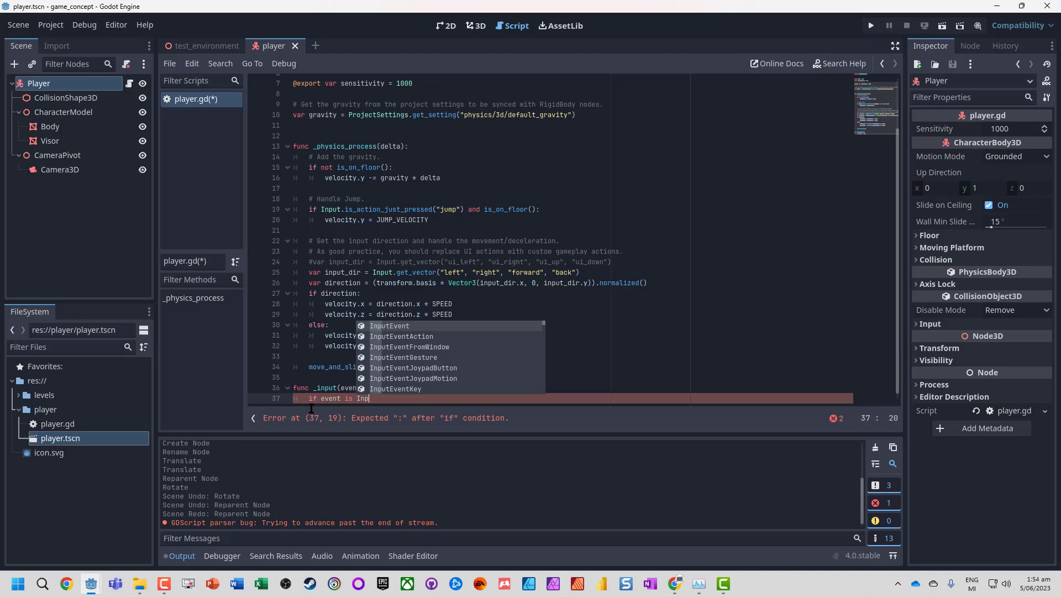
pyautogui.scroll(-3)
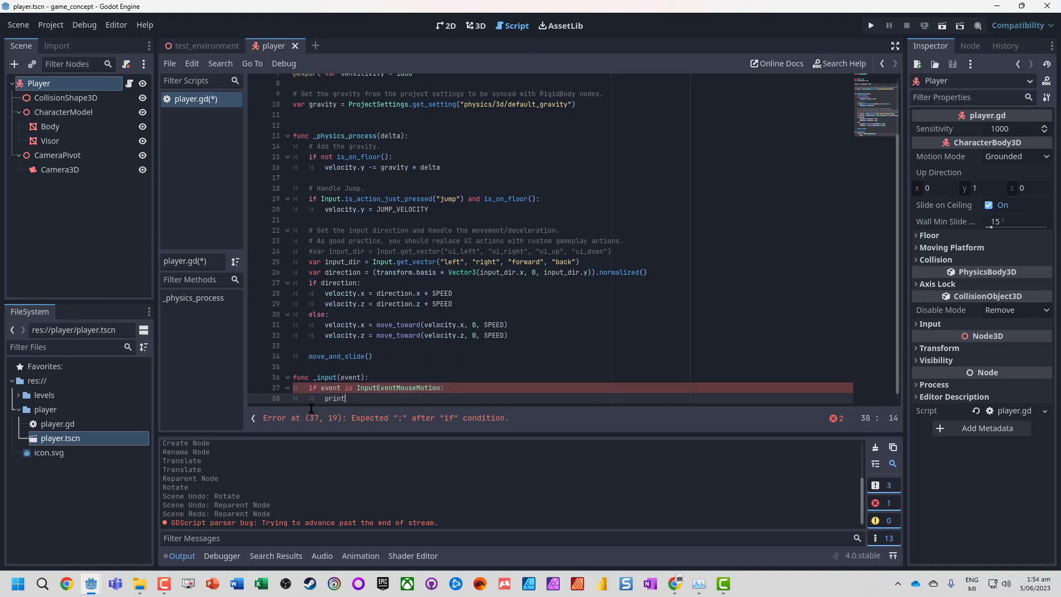
pyautogui.write('("")')
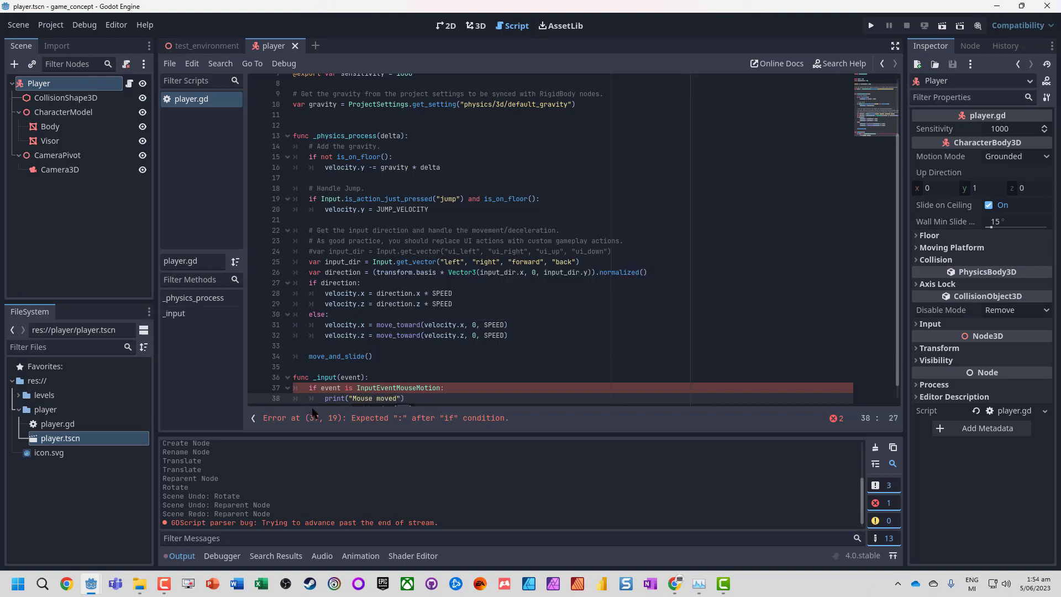
pyautogui.click(870, 26)
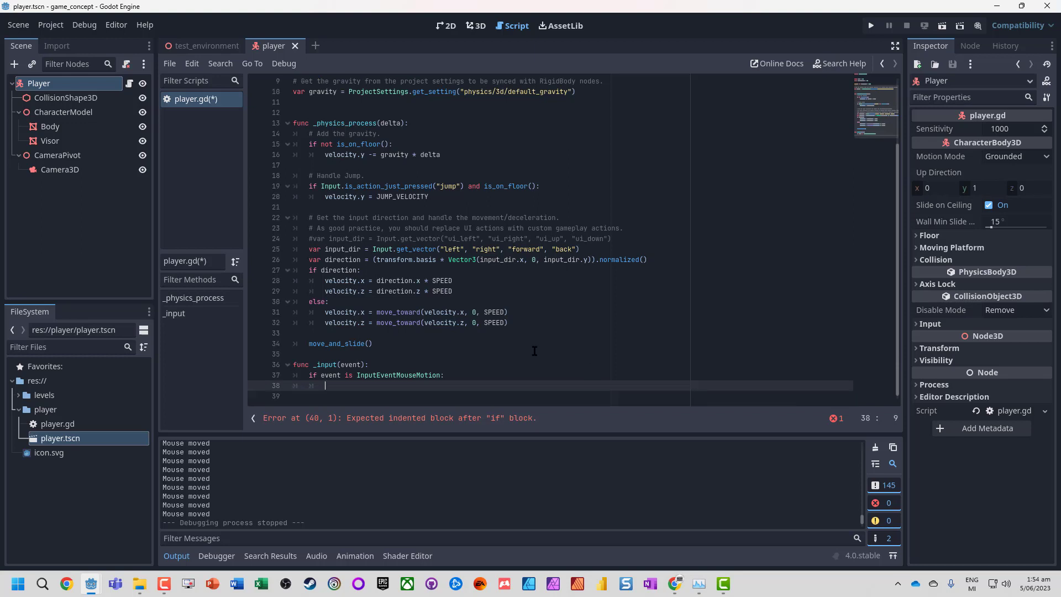
# Replace the print with a rotation.y line, checking the player's axes in the 3D view.
pyautogui.write('rotation.')
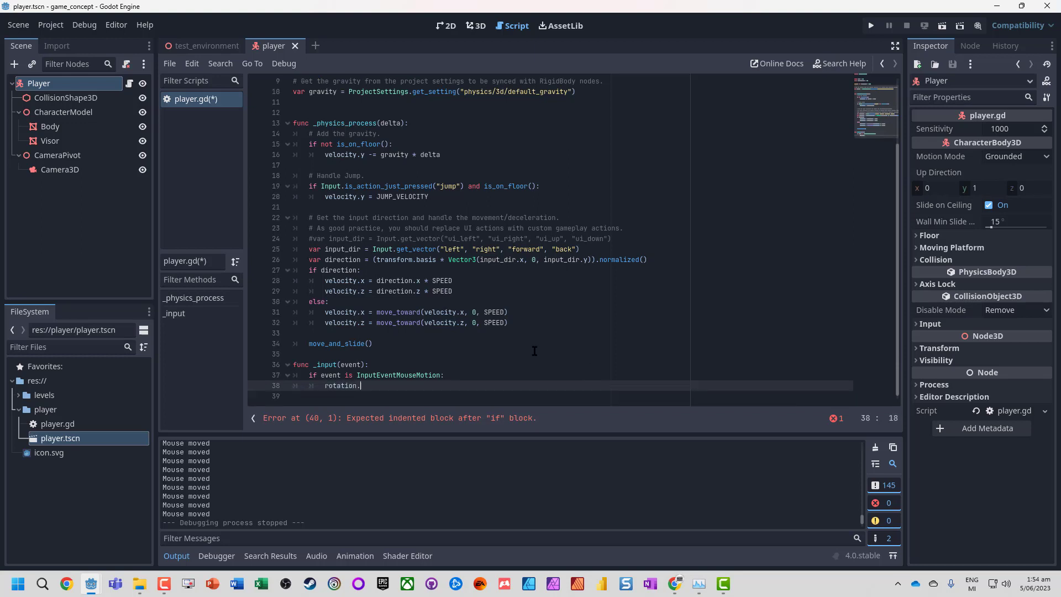
pyautogui.write('y')
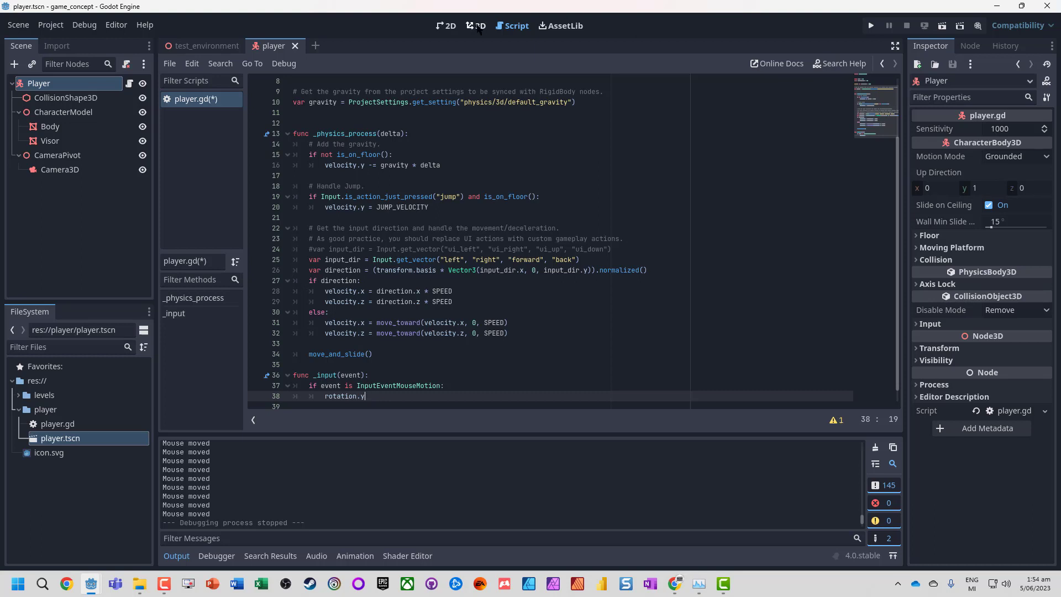
pyautogui.click(475, 25)
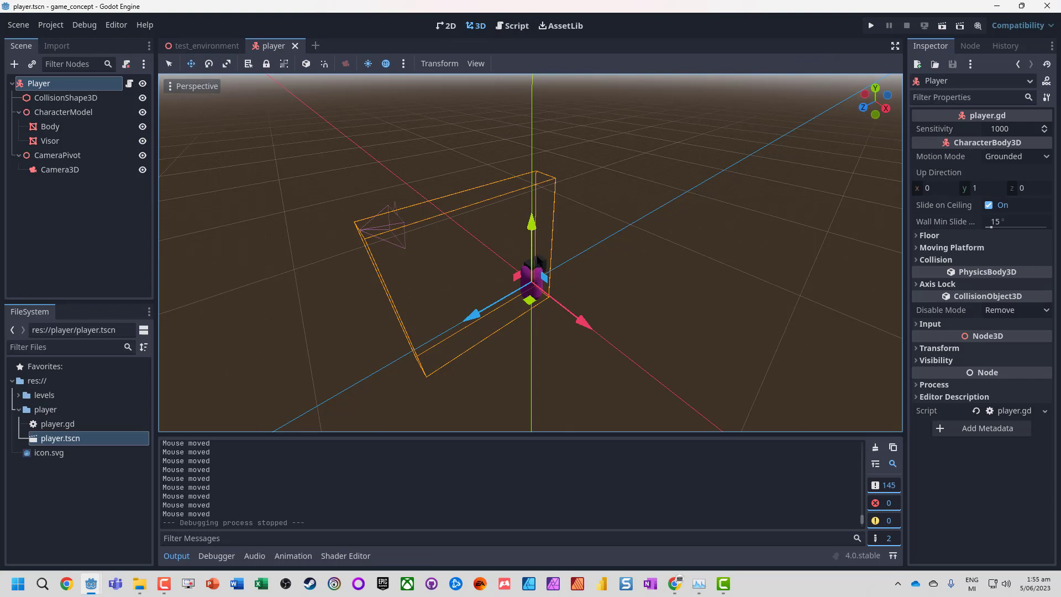
pyautogui.moveTo(370, 48)
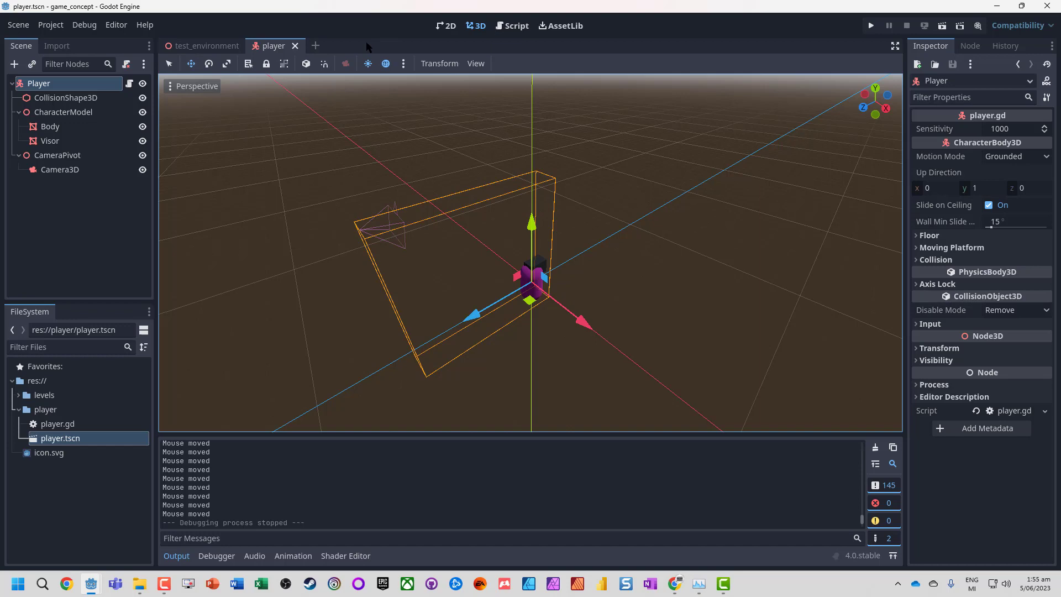
pyautogui.click(511, 25)
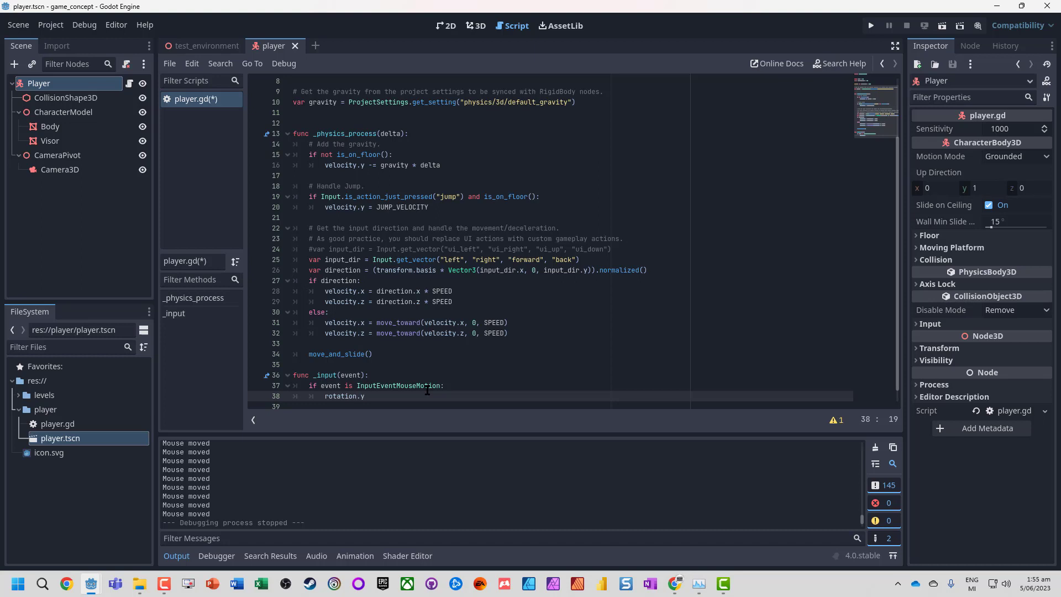
# Complete 'rotation.y -= event.relative.x / sensitivity' and run the game to test turning.
pyautogui.write('-= event.relative')
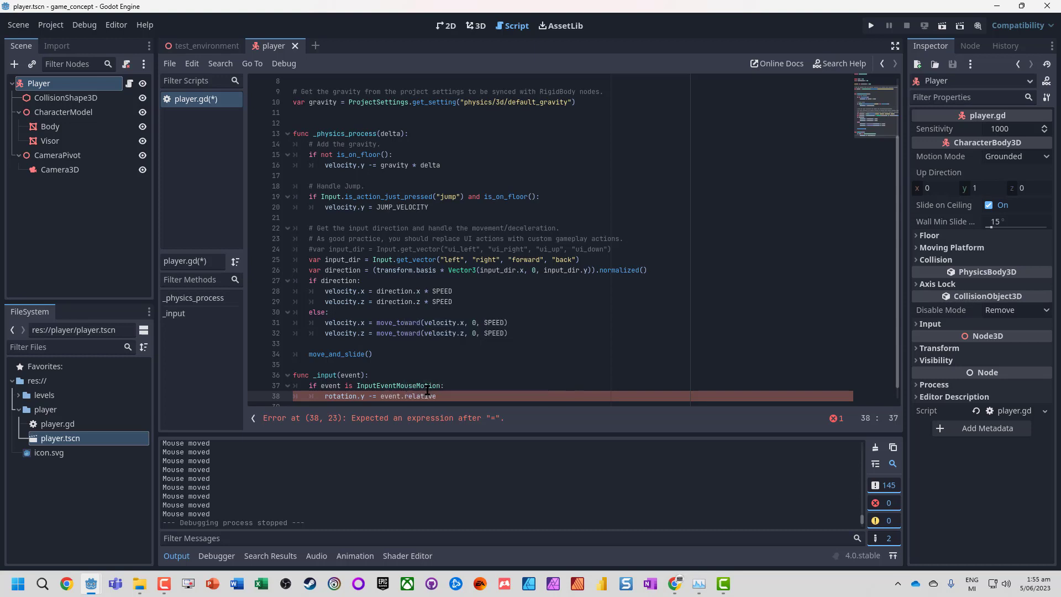
pyautogui.write('.x')
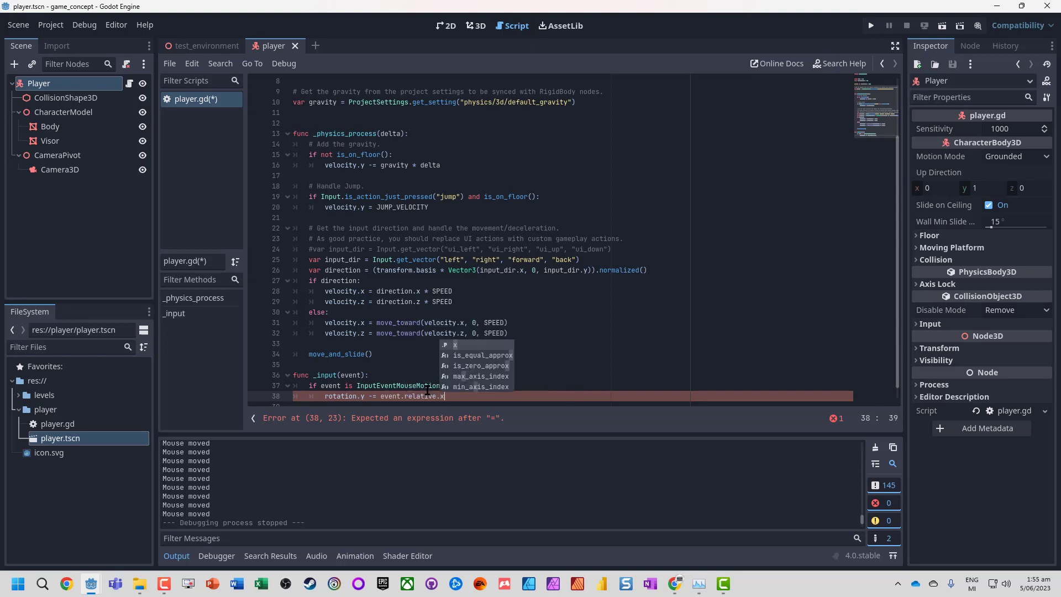
pyautogui.write('/ s')
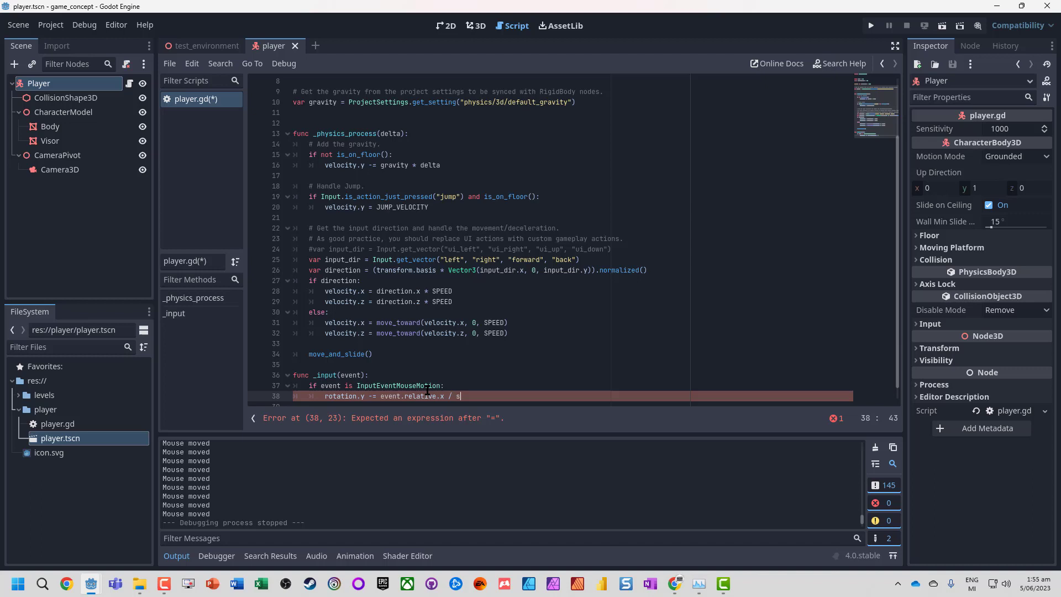
pyautogui.write('ensitivity')
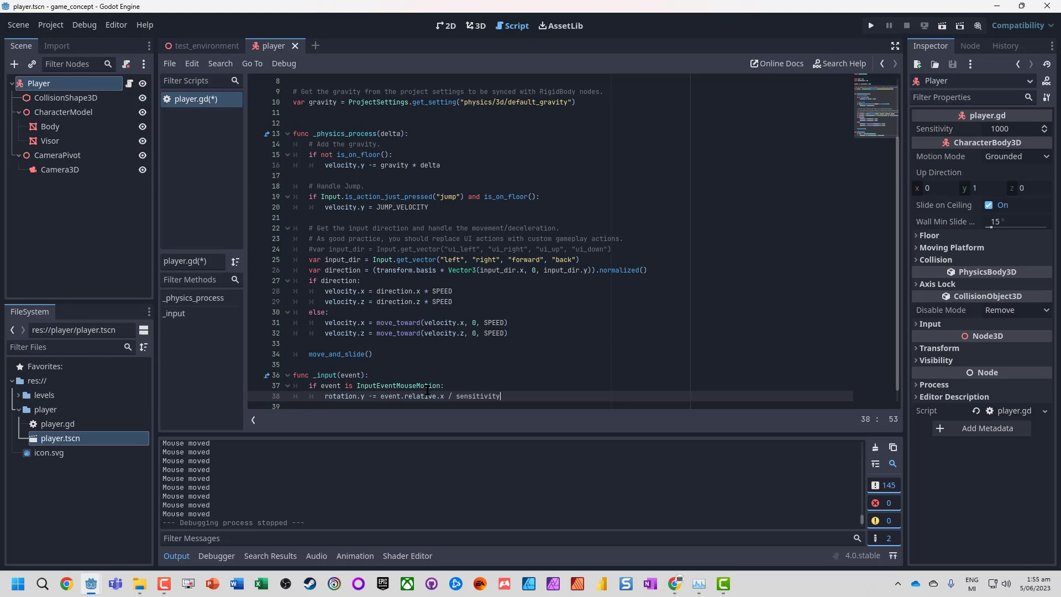
pyautogui.click(870, 26)
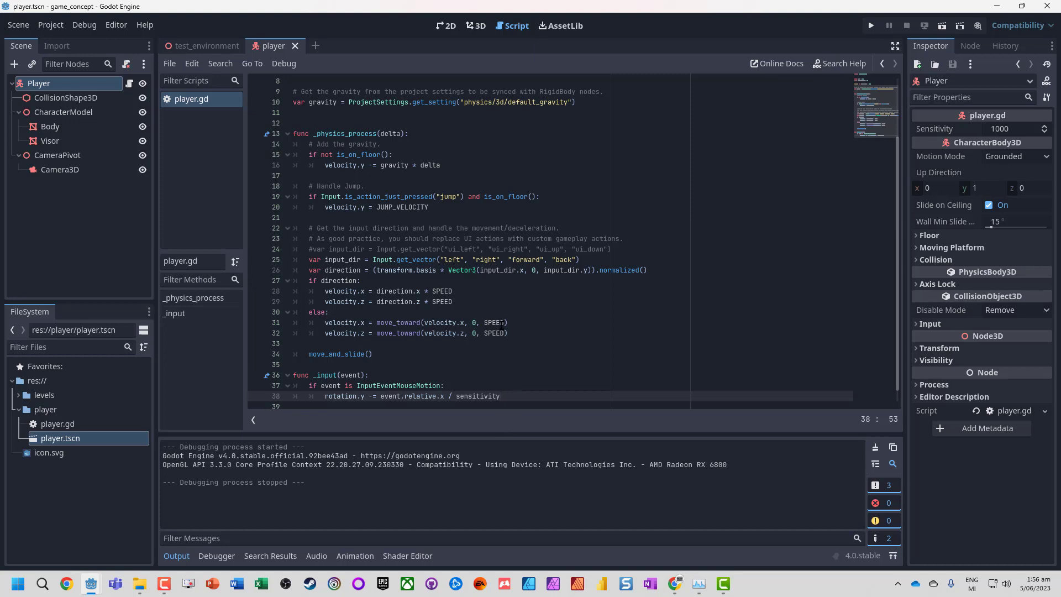
# Start a $CameraPivot.rotation.x line, then select CameraPivot in the 3D view to check its pitch axis.
pyautogui.write('$C')
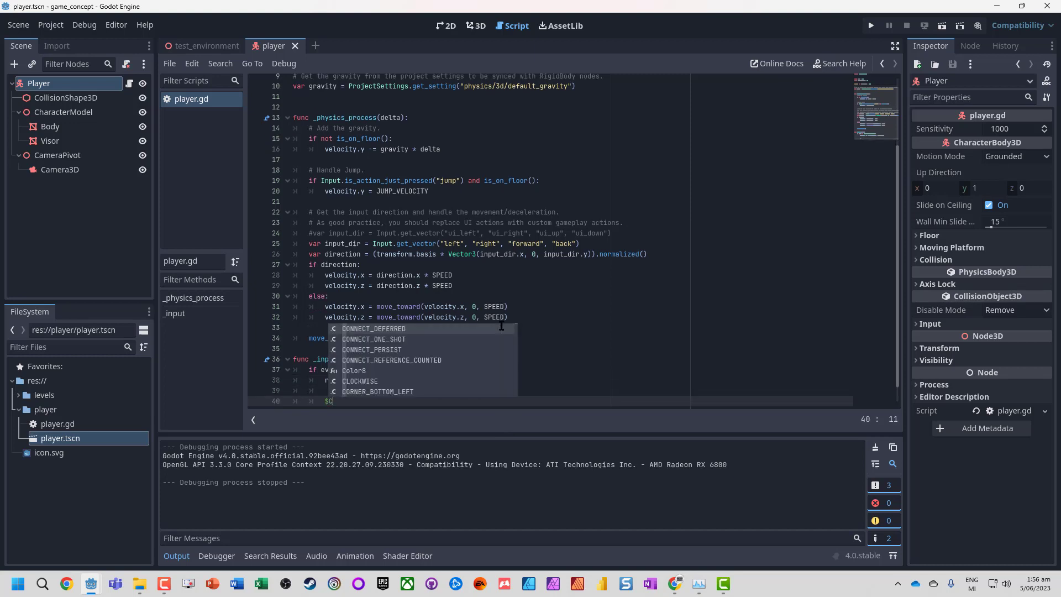
pyautogui.write('ameraPivot')
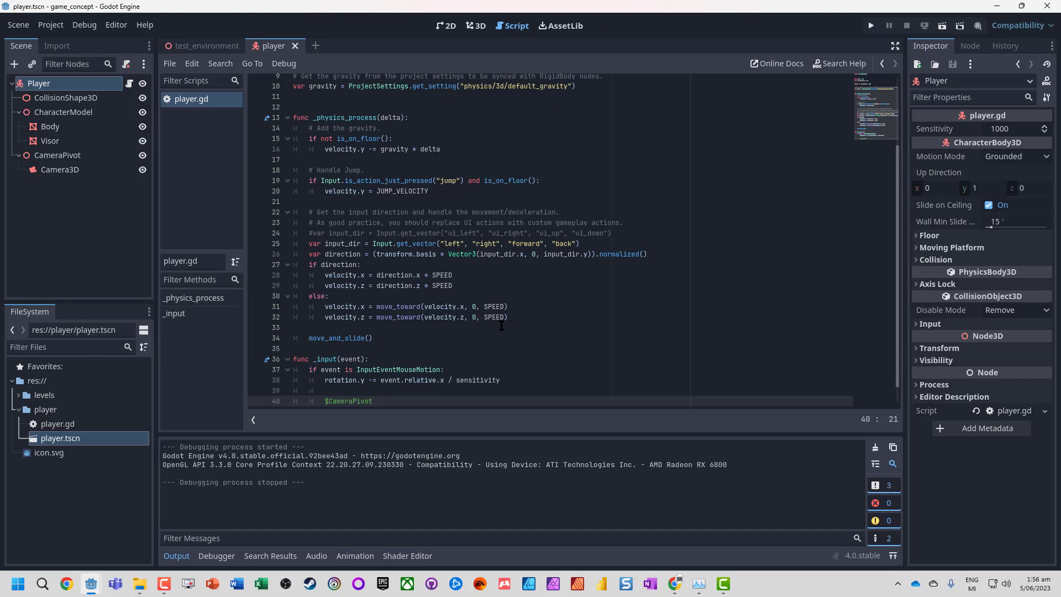
pyautogui.write('.rotation.x')
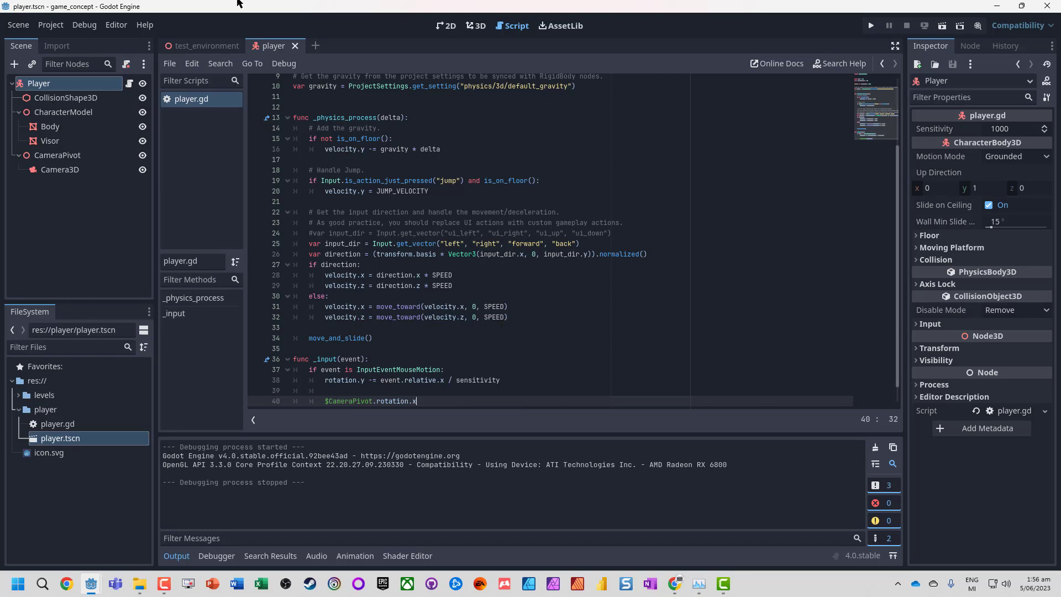
pyautogui.click(475, 26)
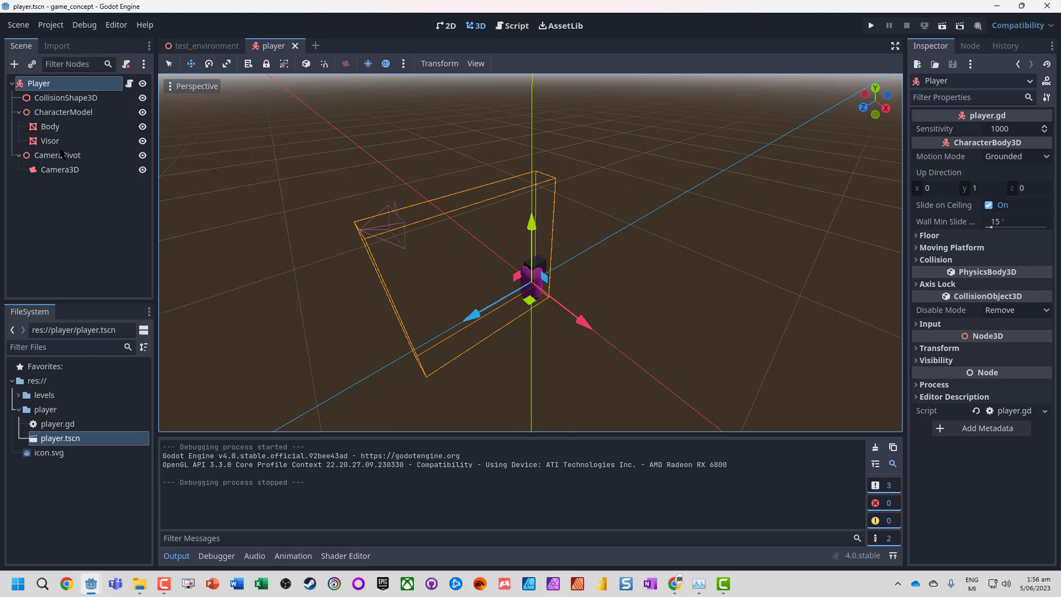
pyautogui.click(56, 155)
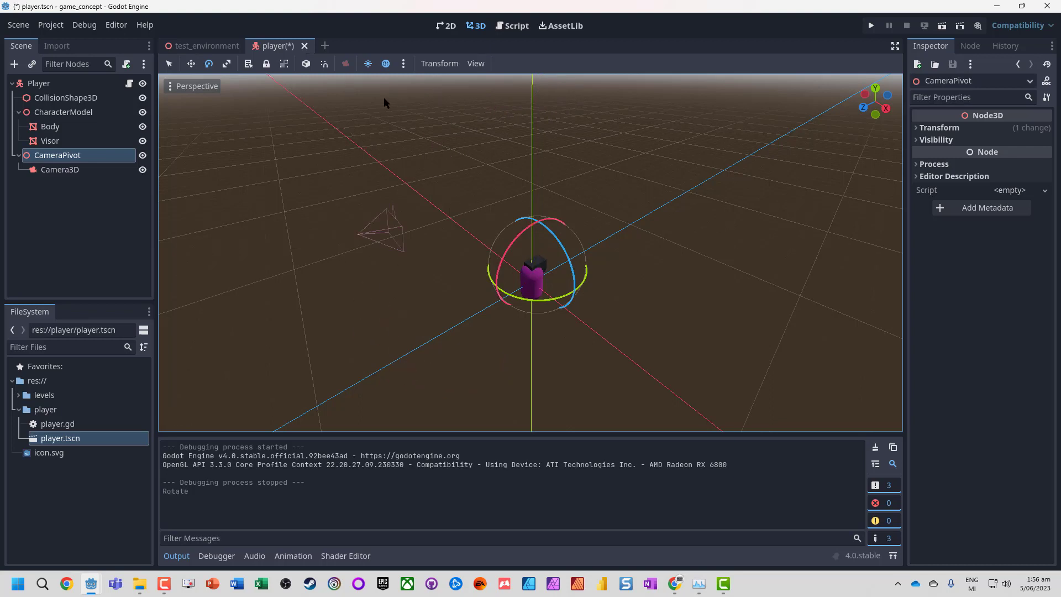
# Complete line 40 as '$CameraPivot.rotation.x -= event.relative.y / sensitivity' and start line 41 with $CameraPivot.rotation.
pyautogui.click(517, 26)
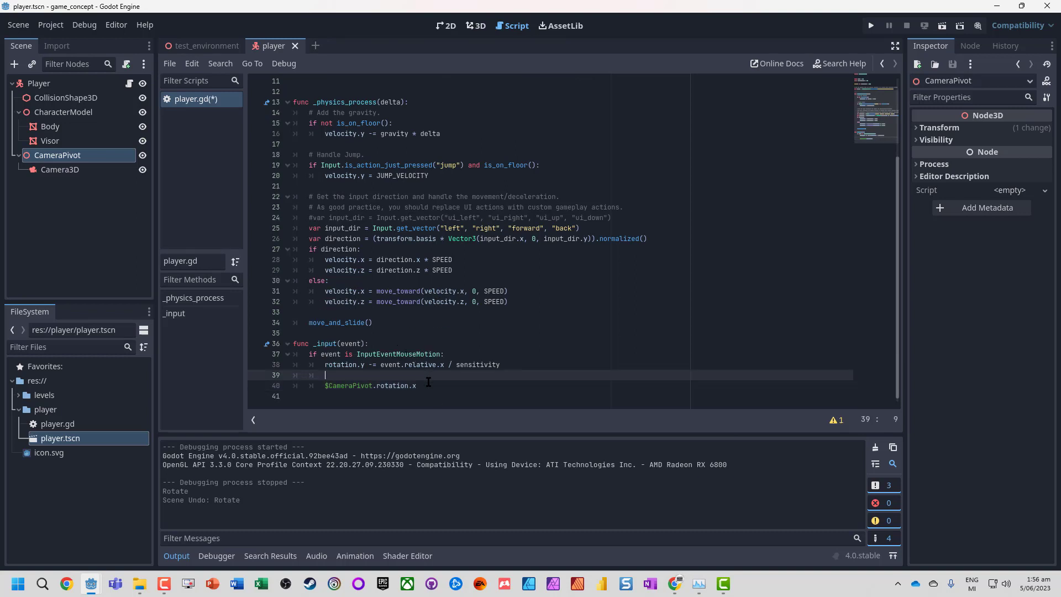
pyautogui.click(420, 385)
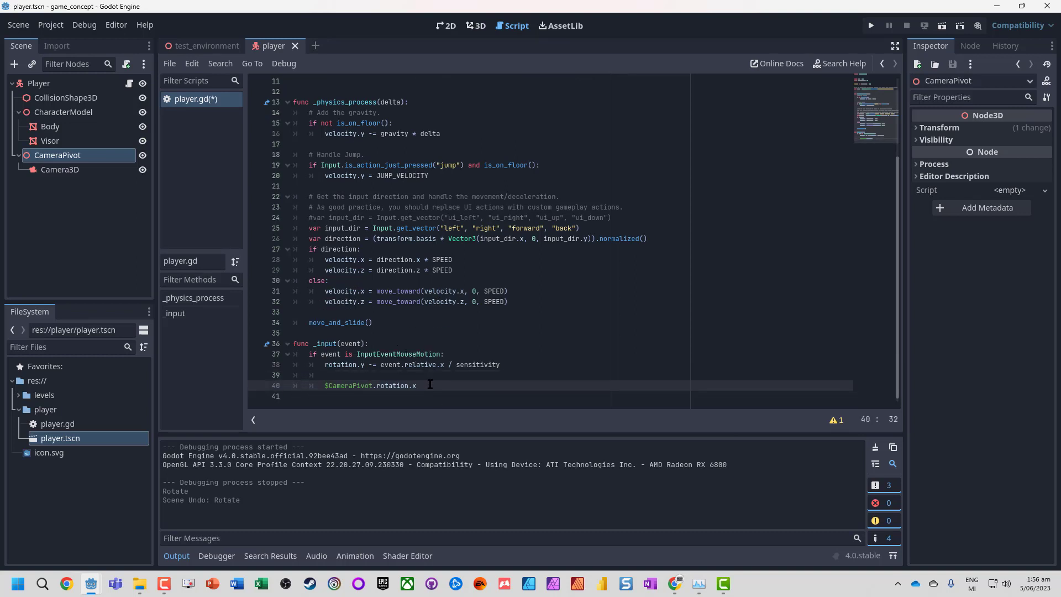
pyautogui.write('-= r')
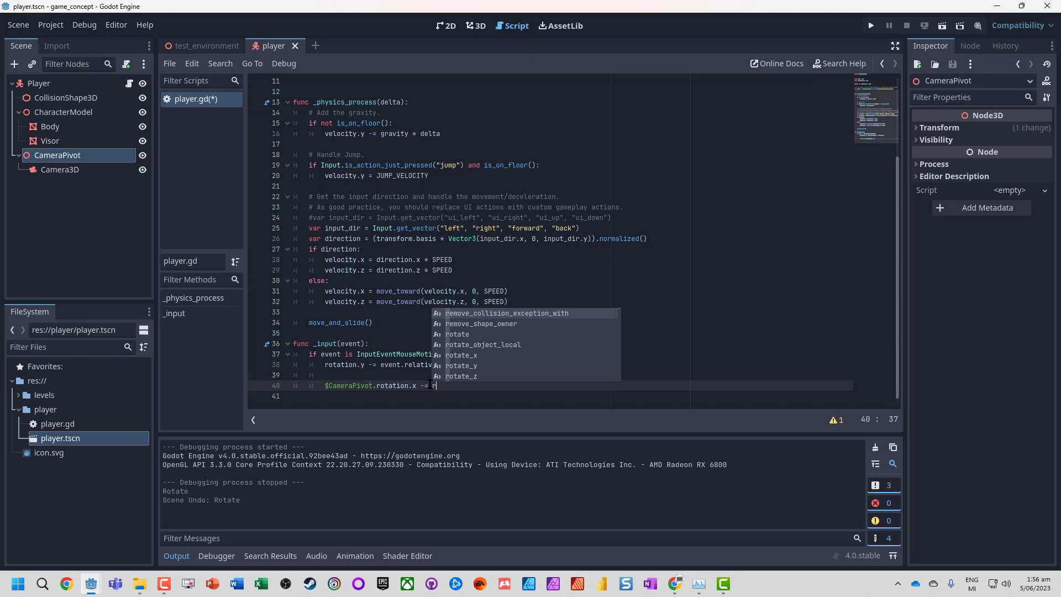
pyautogui.write('ela')
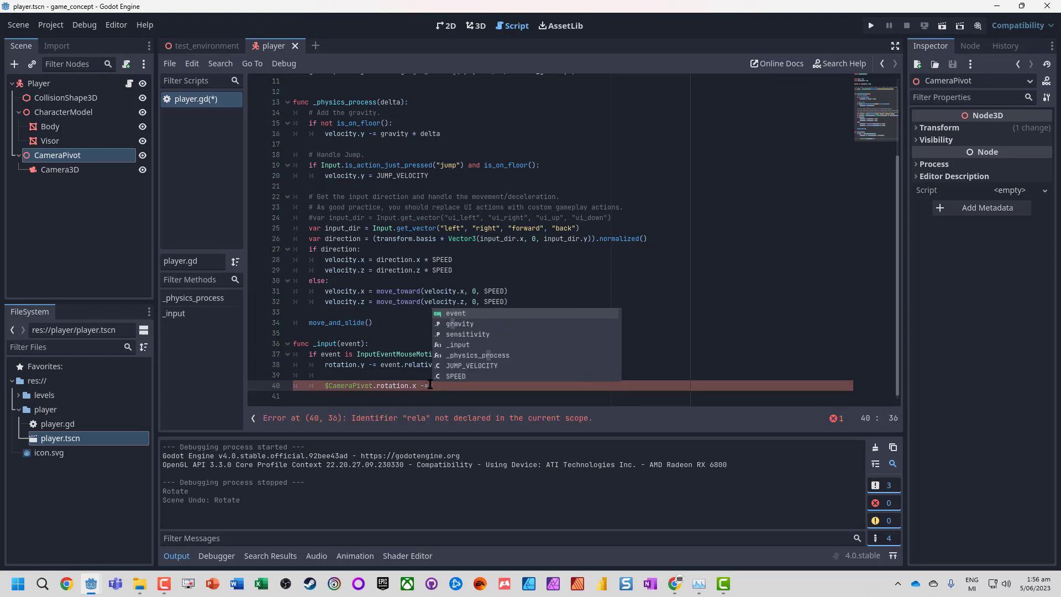
pyautogui.write('event.')
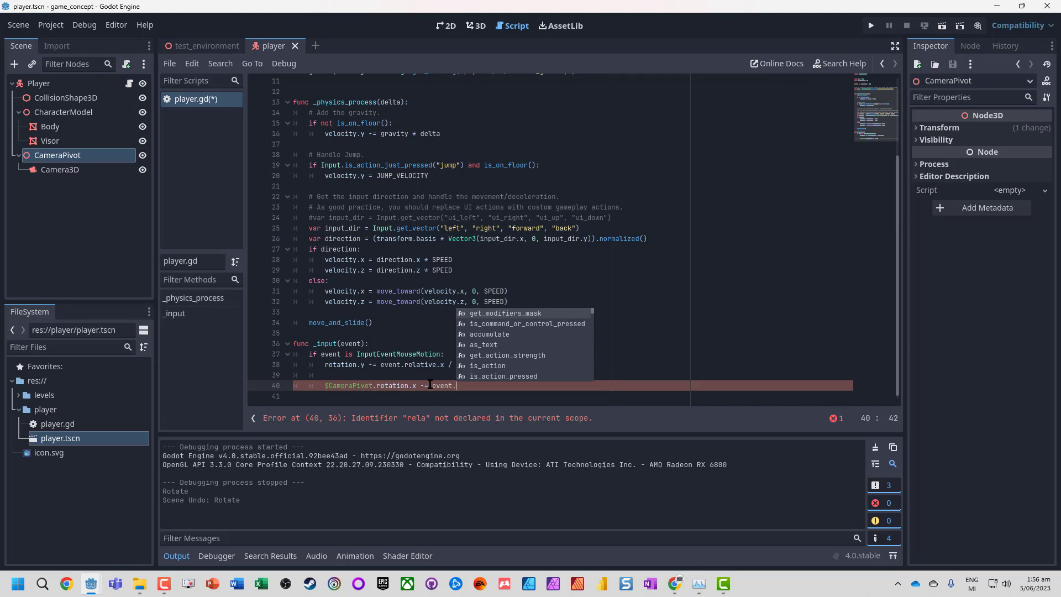
pyautogui.write('relative')
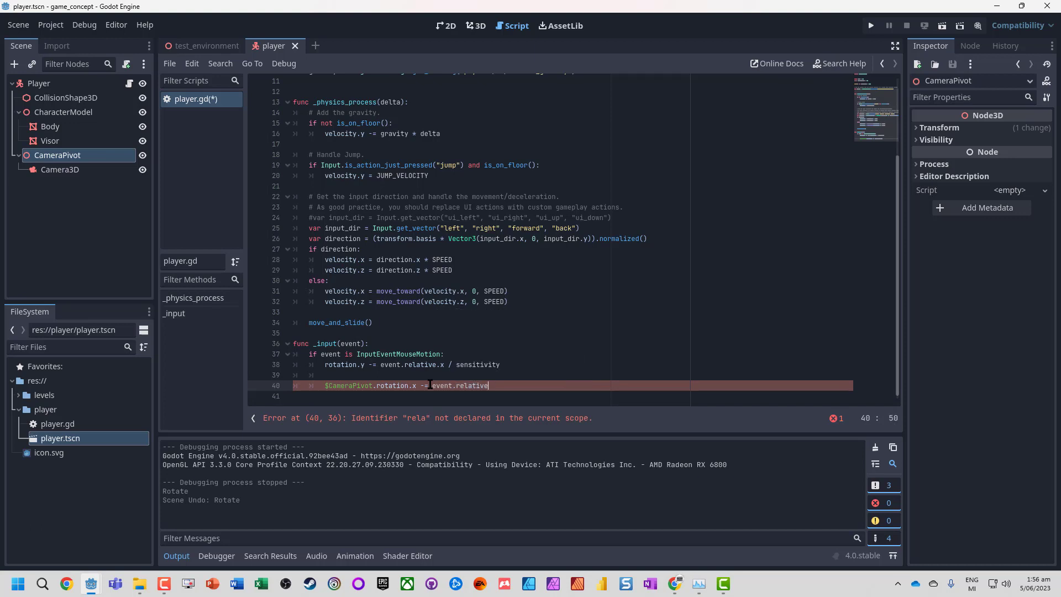
pyautogui.write('.y / sensitivity')
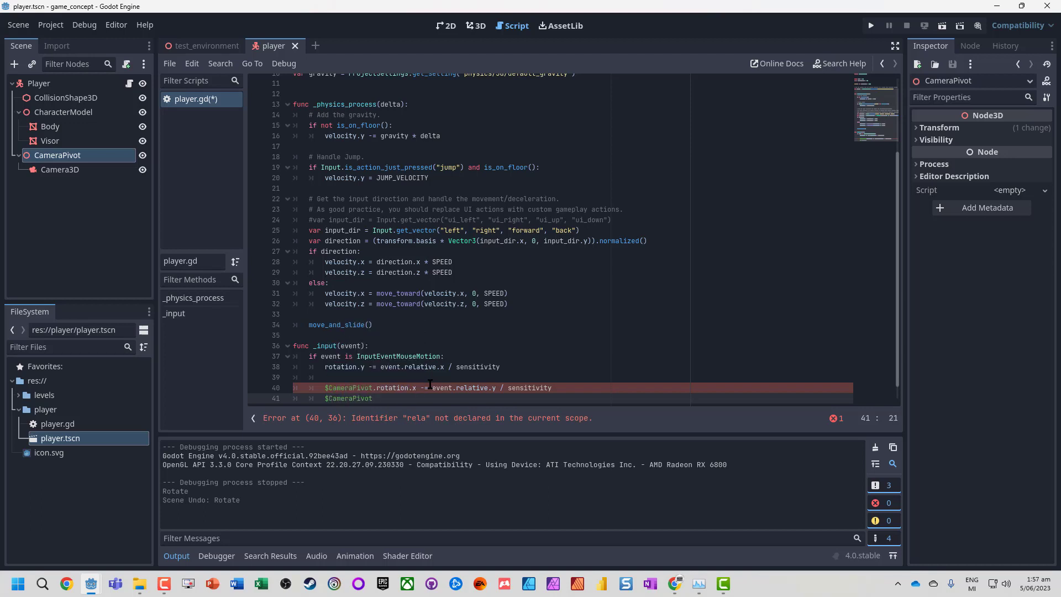
pyautogui.write('.rotation.x')
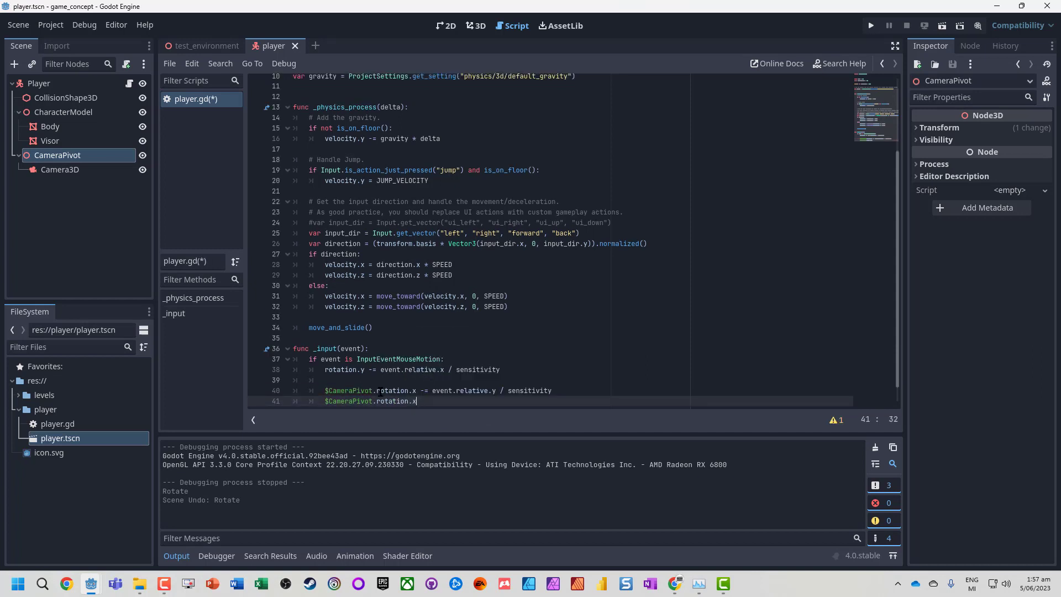
# Write line 41 as '= clamp($CameraPivot.rotation.x, deg_to_rad(-45), deg_to_rad(90))'.
pyautogui.doubleClick(348, 391)
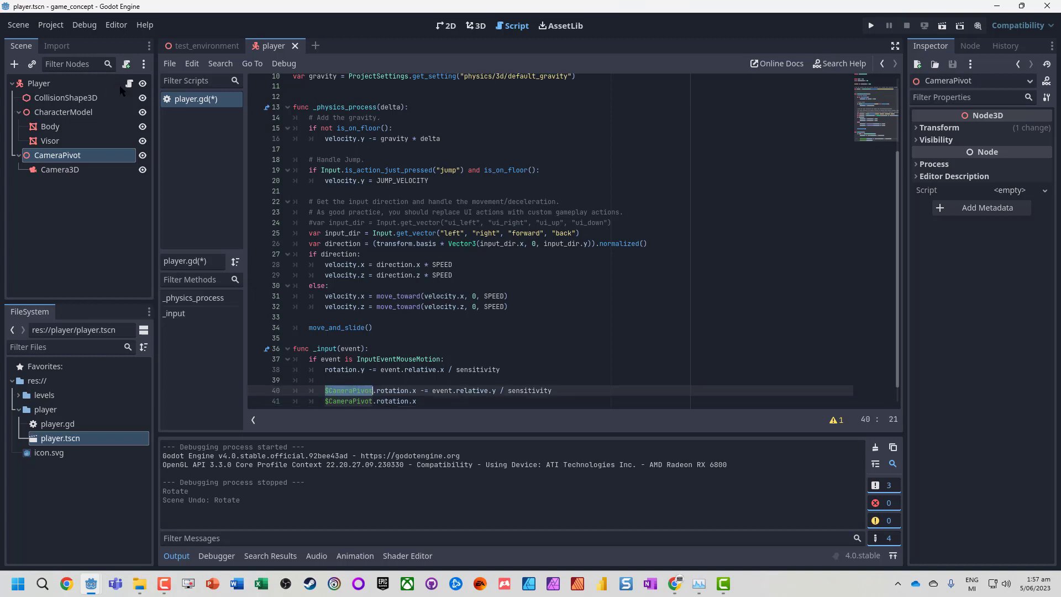
pyautogui.moveTo(37, 116)
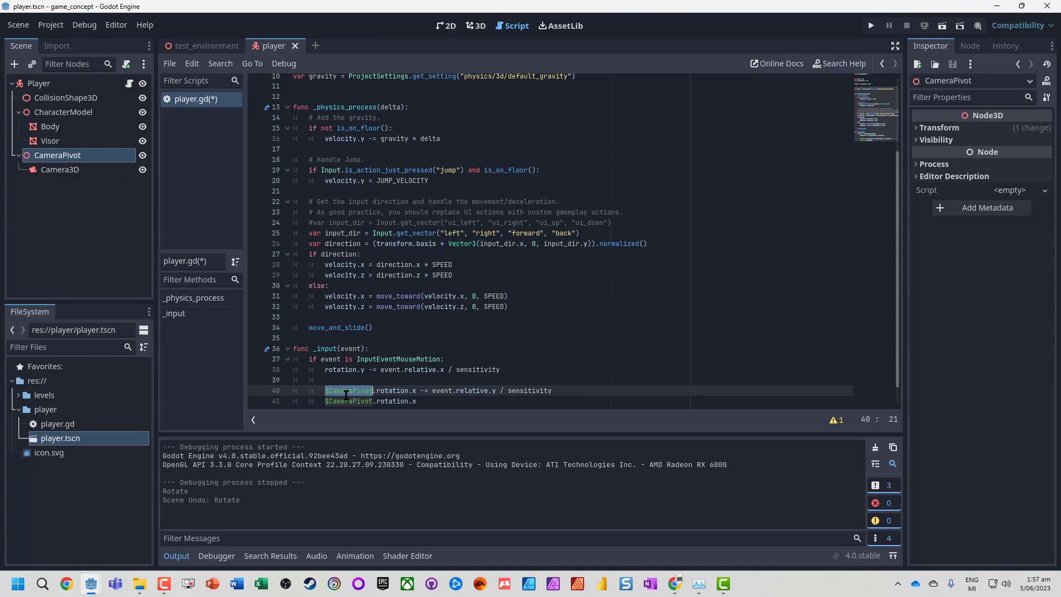
pyautogui.moveTo(490, 457)
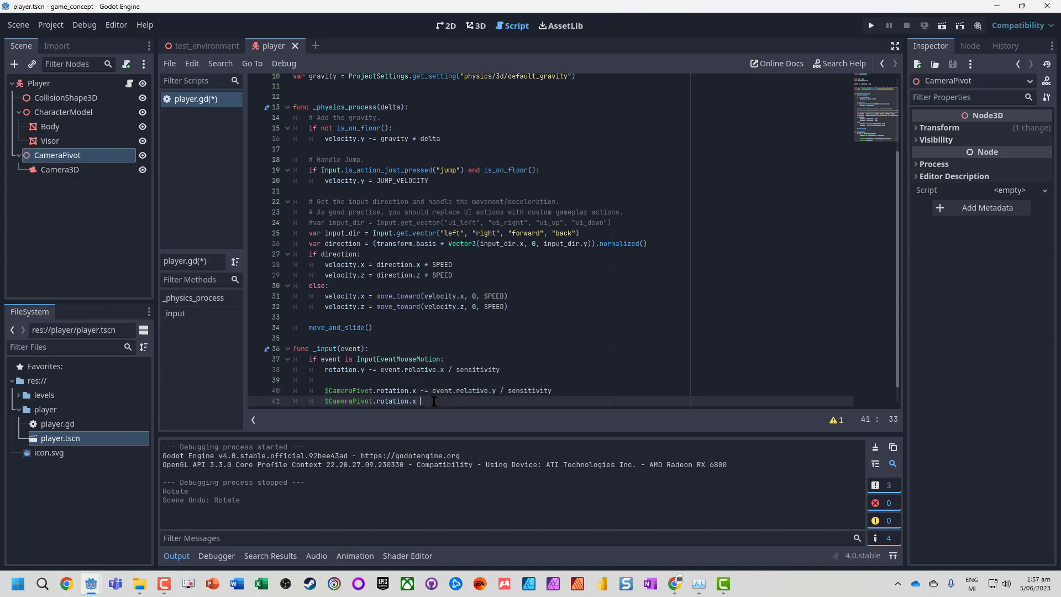
pyautogui.write('= clamp(')
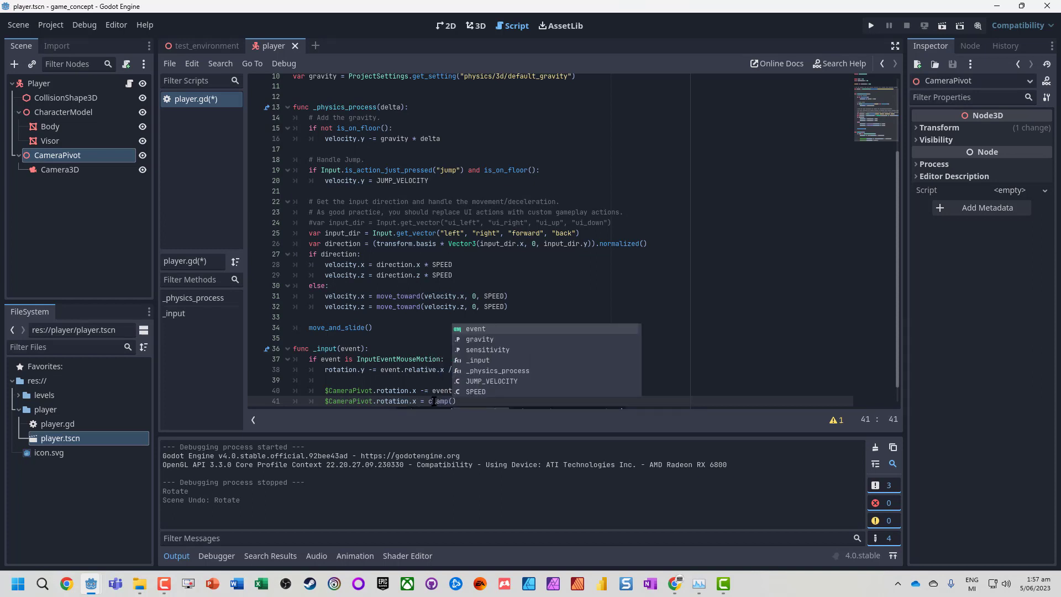
pyautogui.write('$CameraPivot')
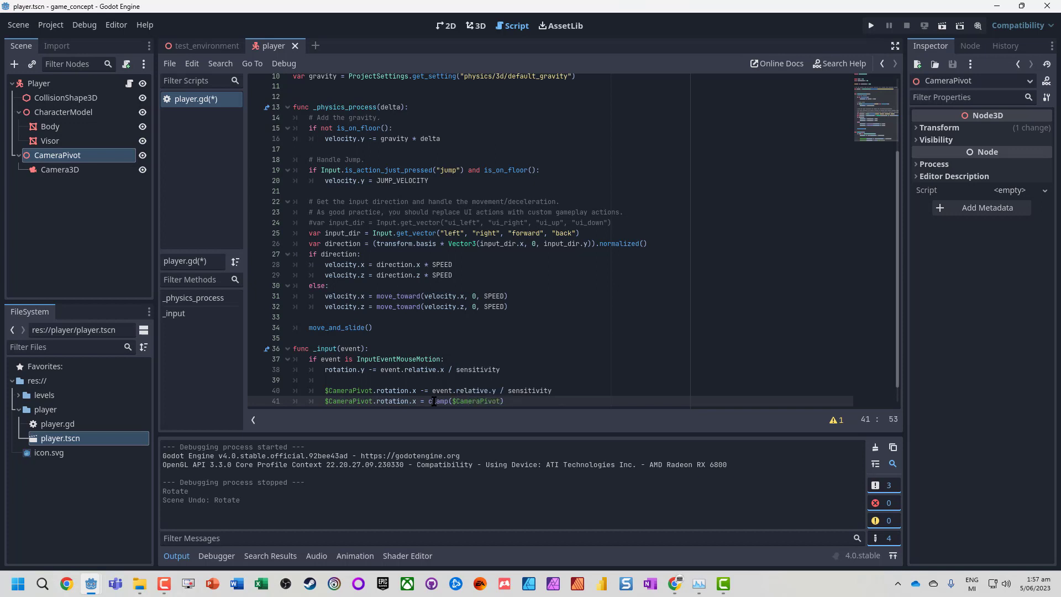
pyautogui.write('.rotation.x,')
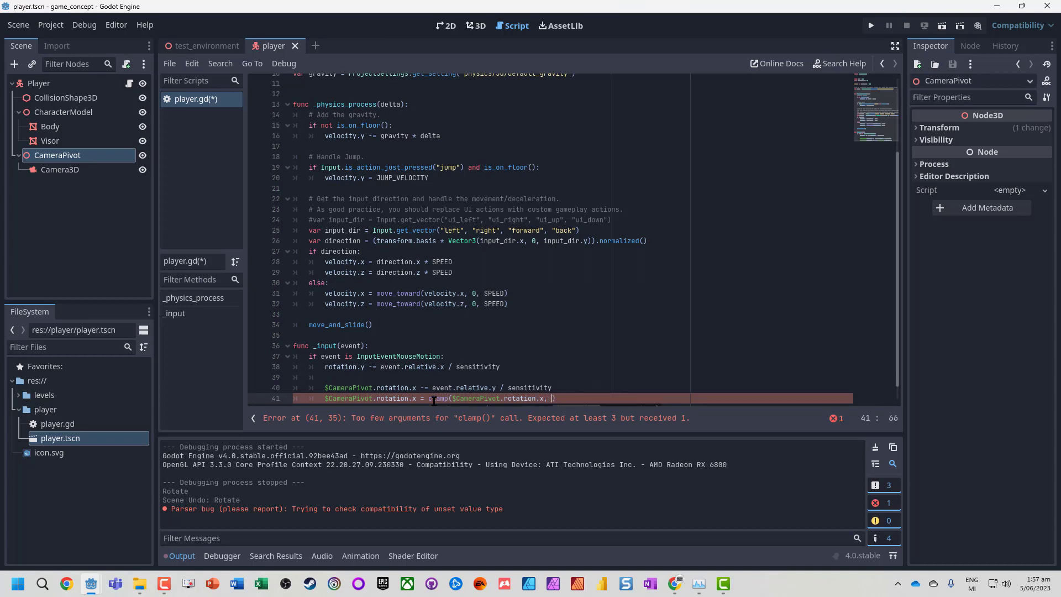
pyautogui.write('deg_to_rad(-45')
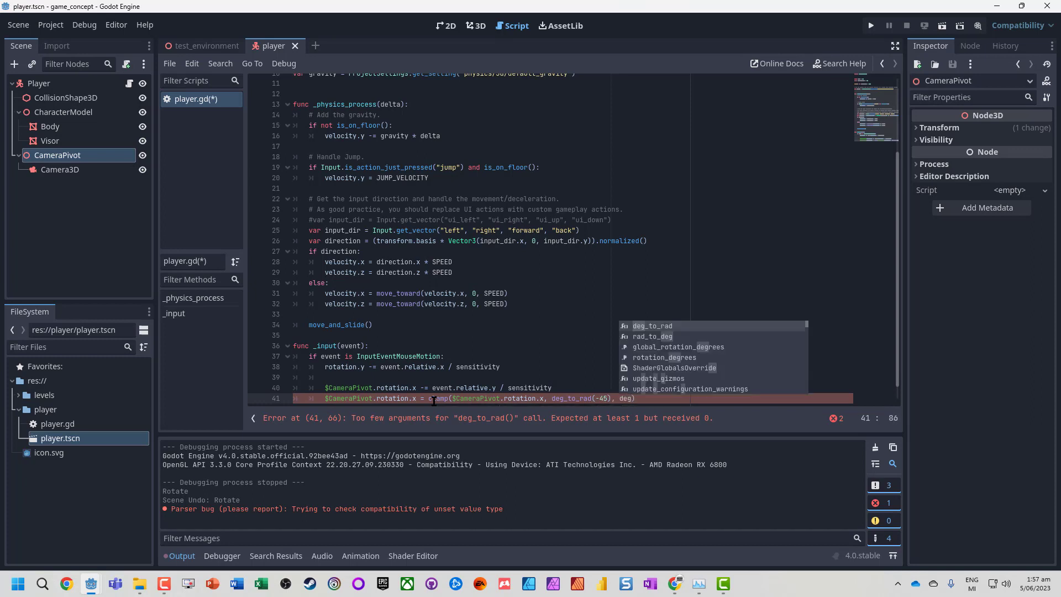
pyautogui.write('90)')
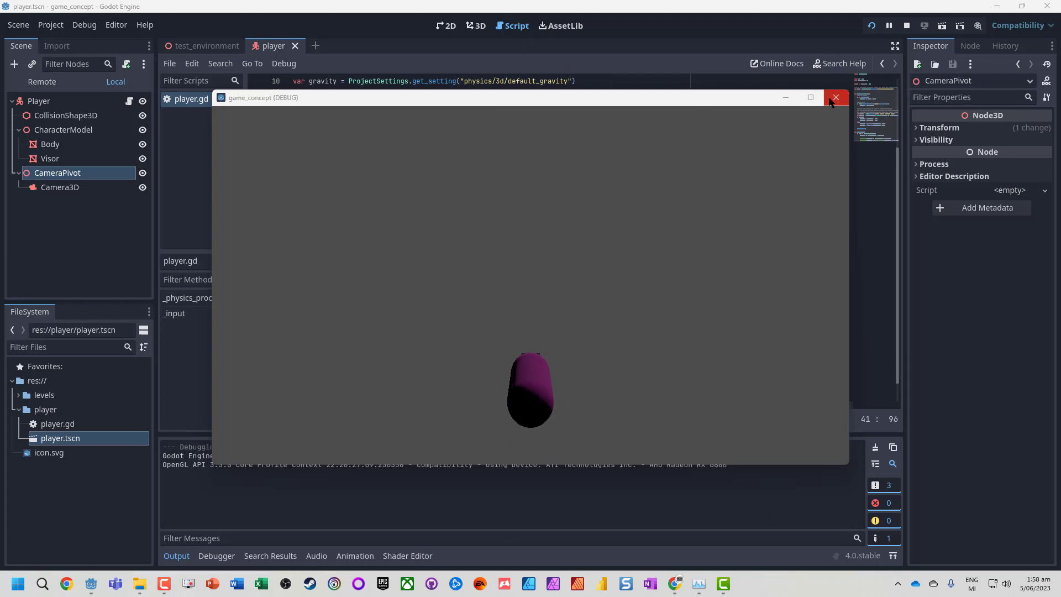
# Run the project to test the clamped mouse look, then close the game window.
pyautogui.click(835, 97)
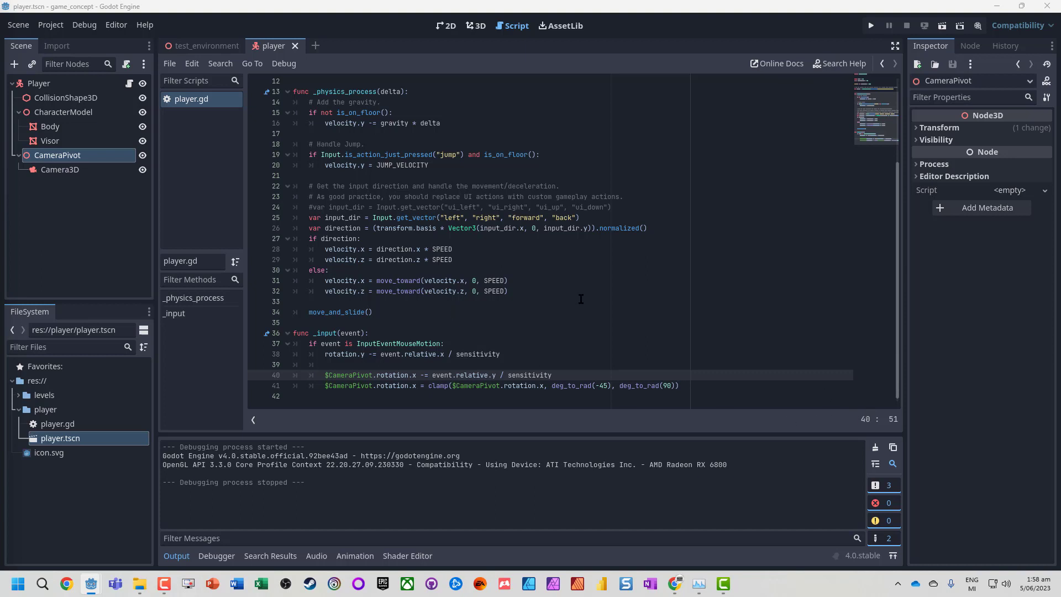
pyautogui.moveTo(649, 538)
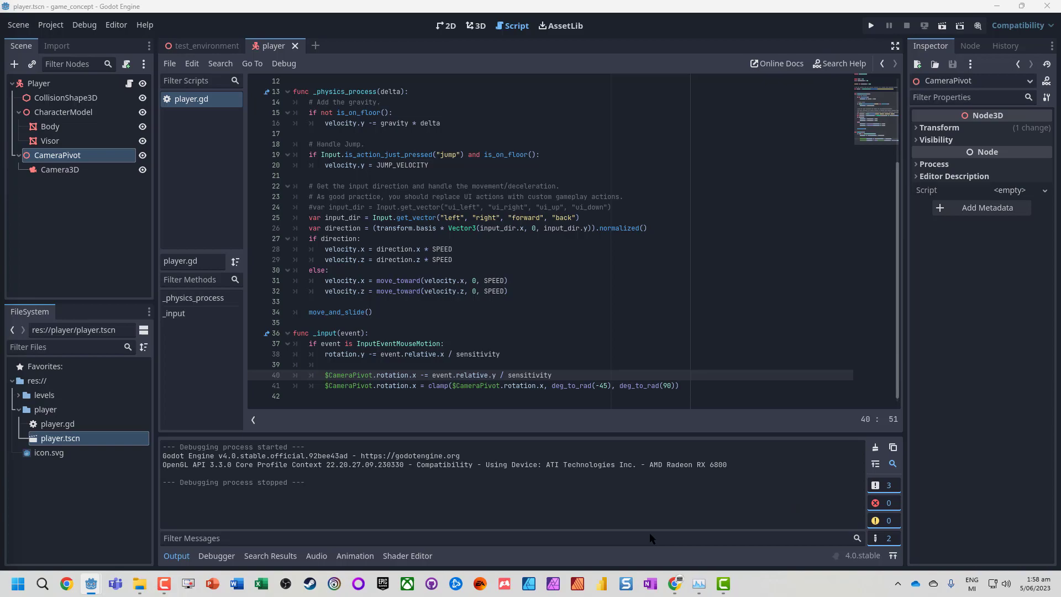